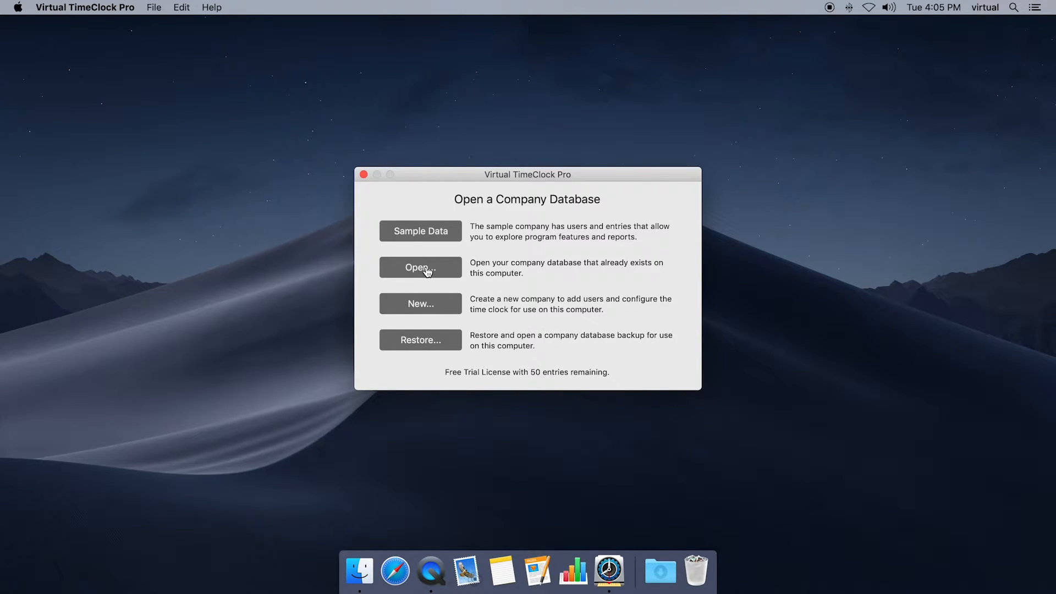
- Open the existing company database from the Open a Company Database window
{"action": "left_click", "coordinate": [420, 303]}
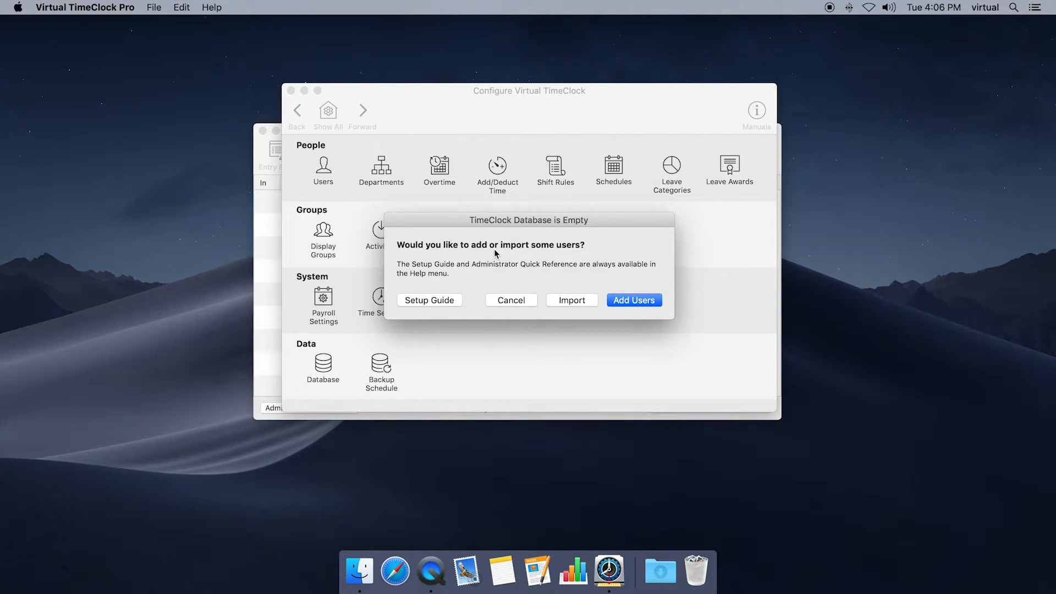
{"action": "mouse_move", "coordinate": [562, 285]}
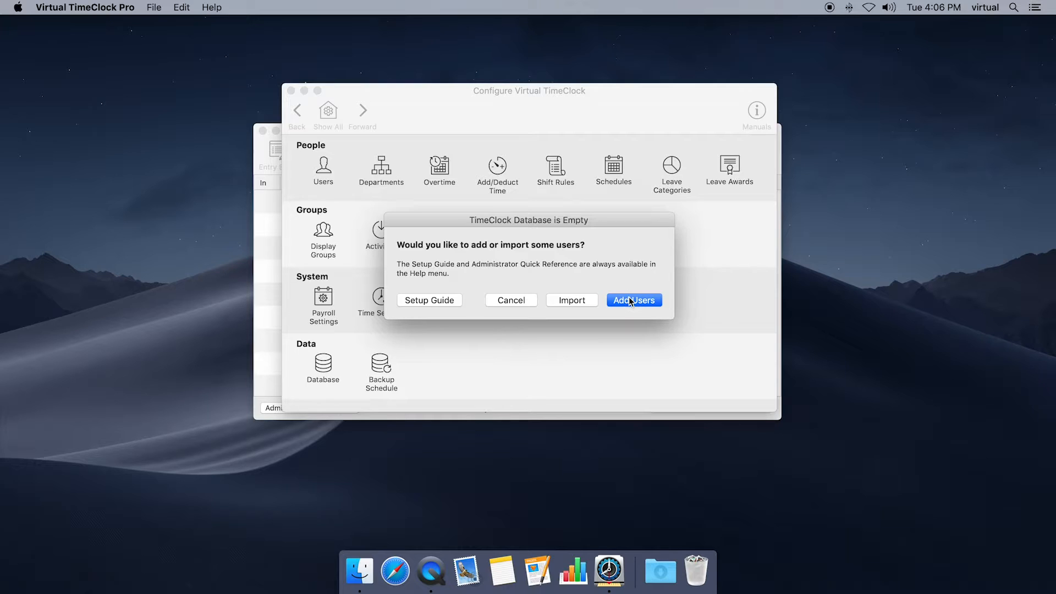
{"action": "left_click", "coordinate": [632, 299]}
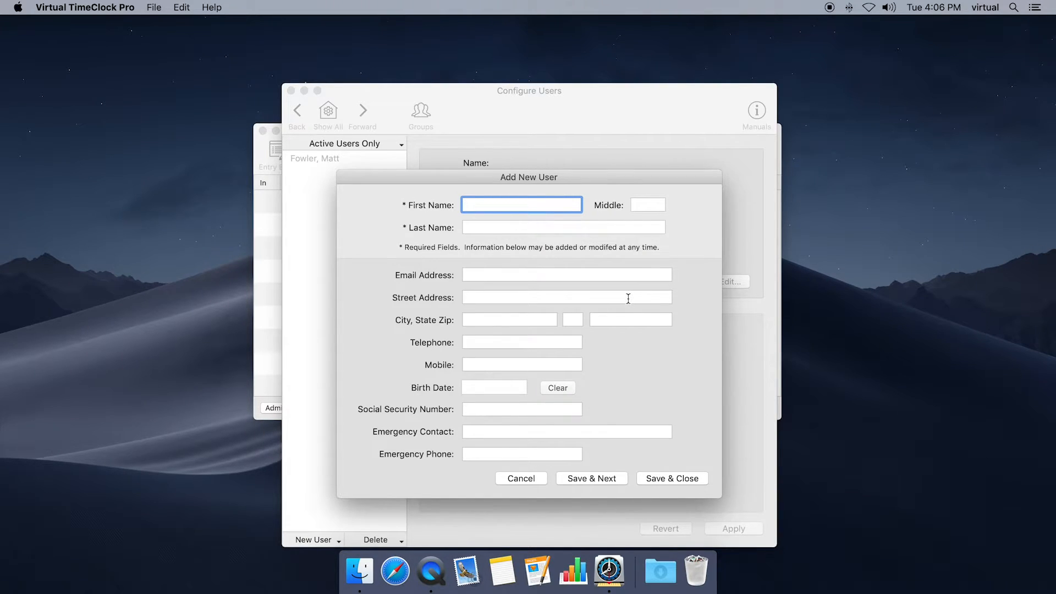
{"action": "type", "text": "Jack"}
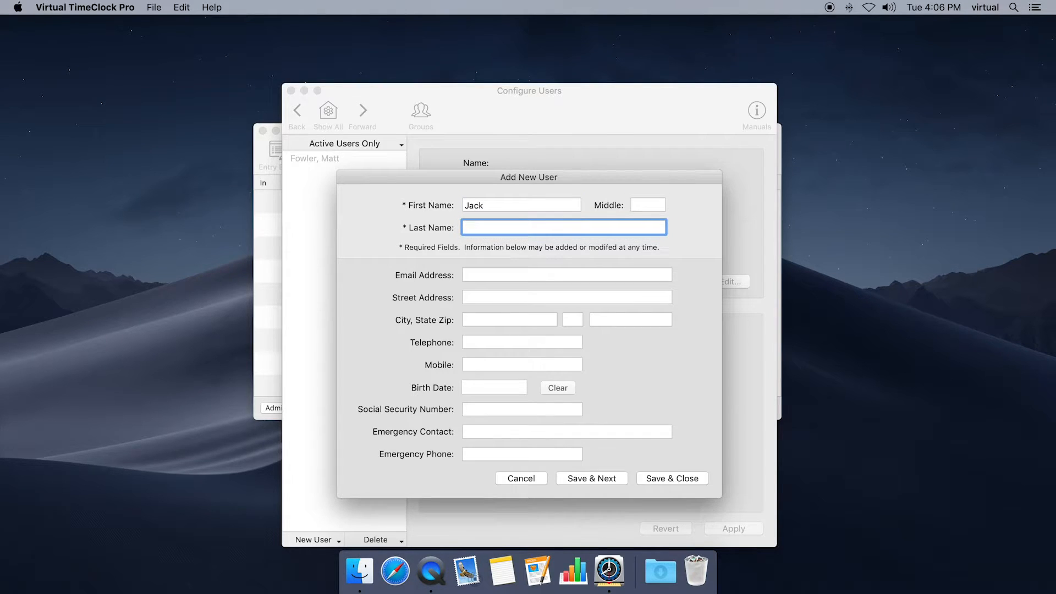
{"action": "type", "text": "Hill"}
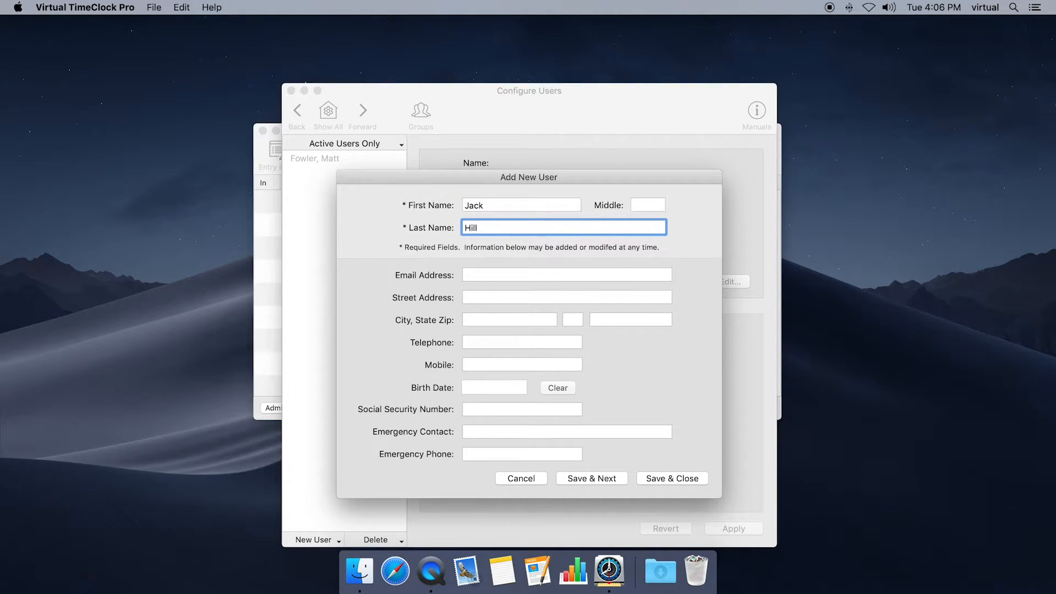
{"action": "mouse_move", "coordinate": [614, 366]}
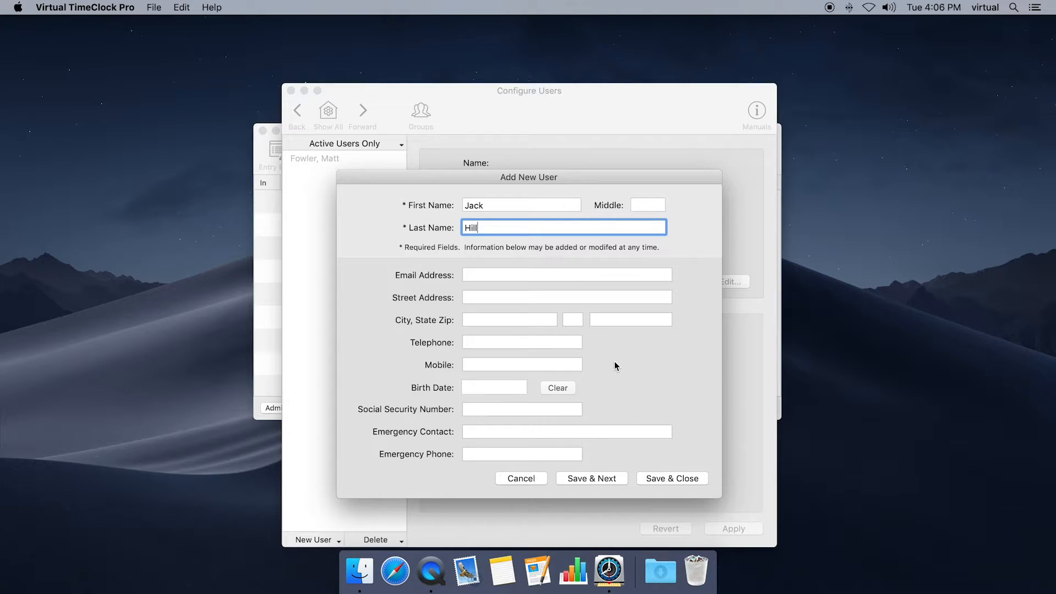
{"action": "mouse_move", "coordinate": [660, 464]}
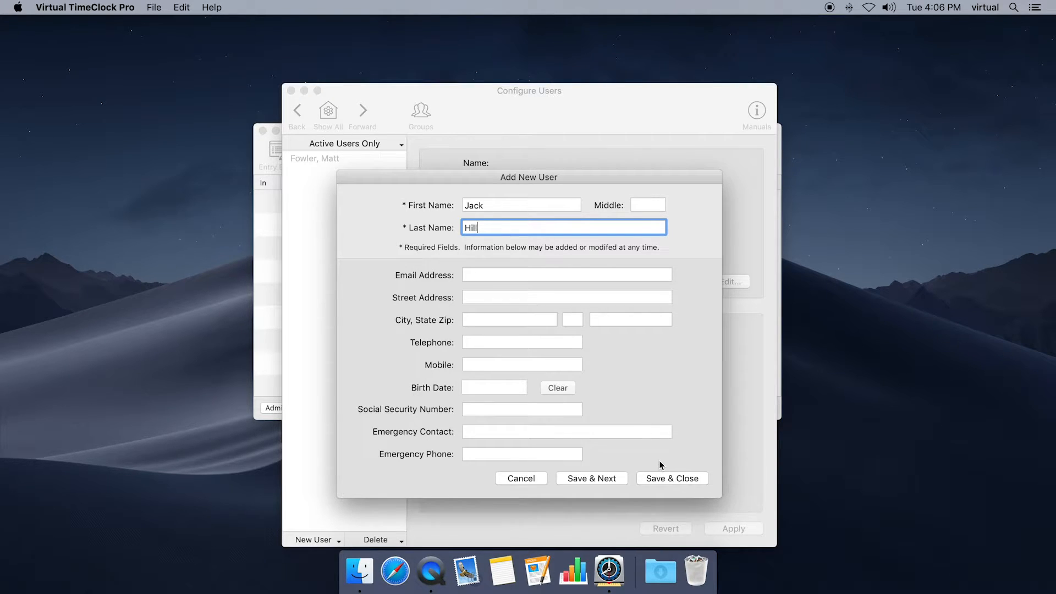
{"action": "left_click", "coordinate": [672, 478]}
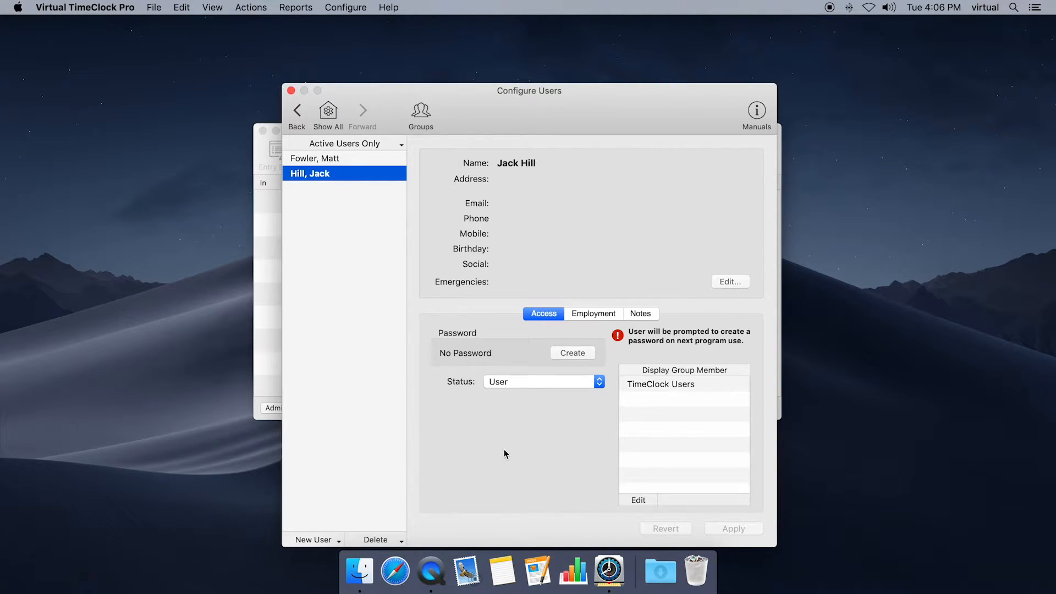
{"action": "mouse_move", "coordinate": [489, 431]}
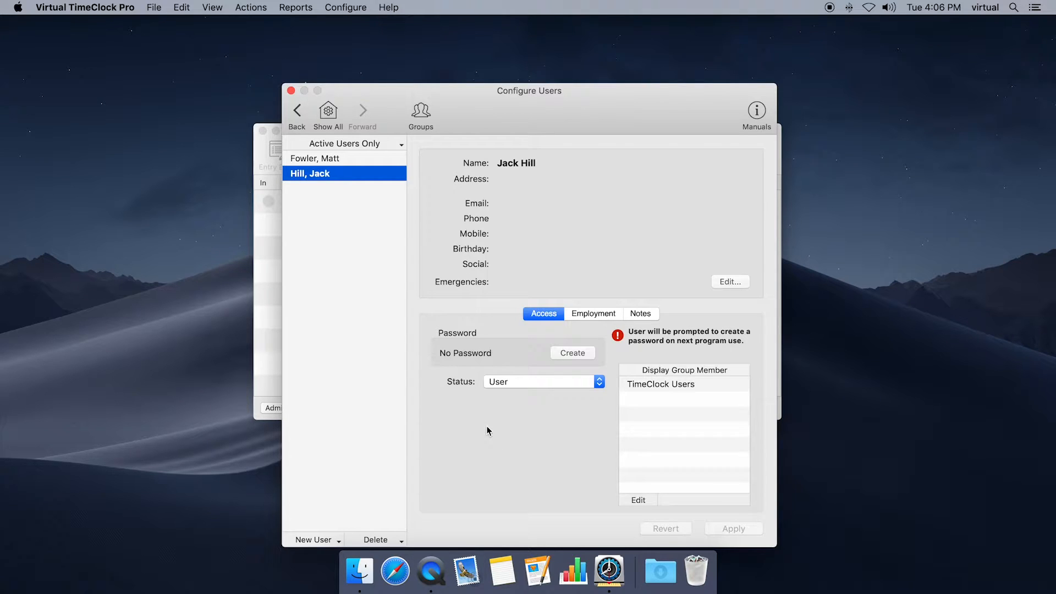
{"action": "mouse_move", "coordinate": [441, 369]}
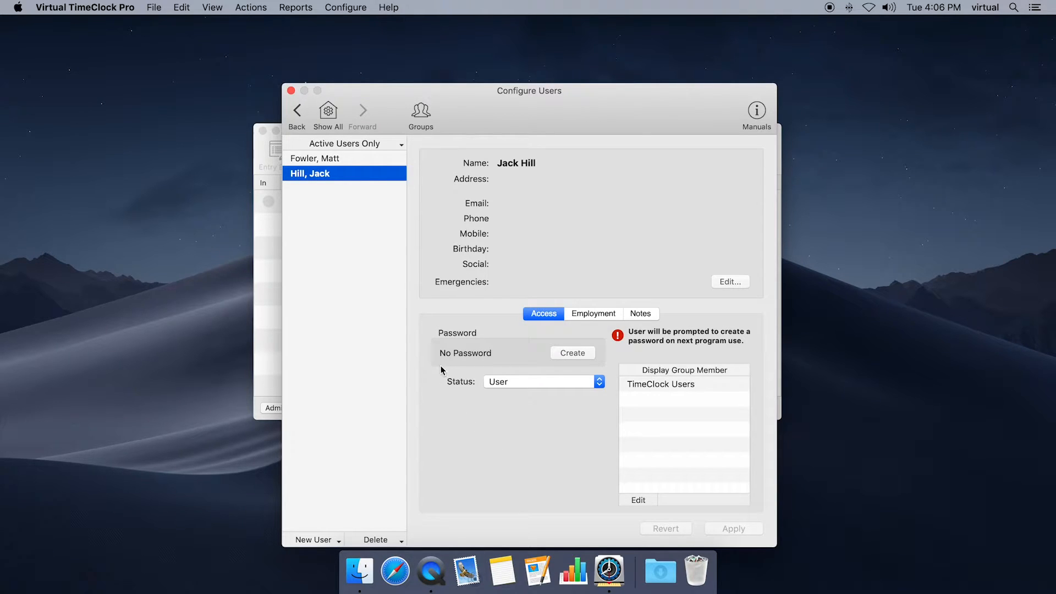
{"action": "mouse_move", "coordinate": [434, 379]}
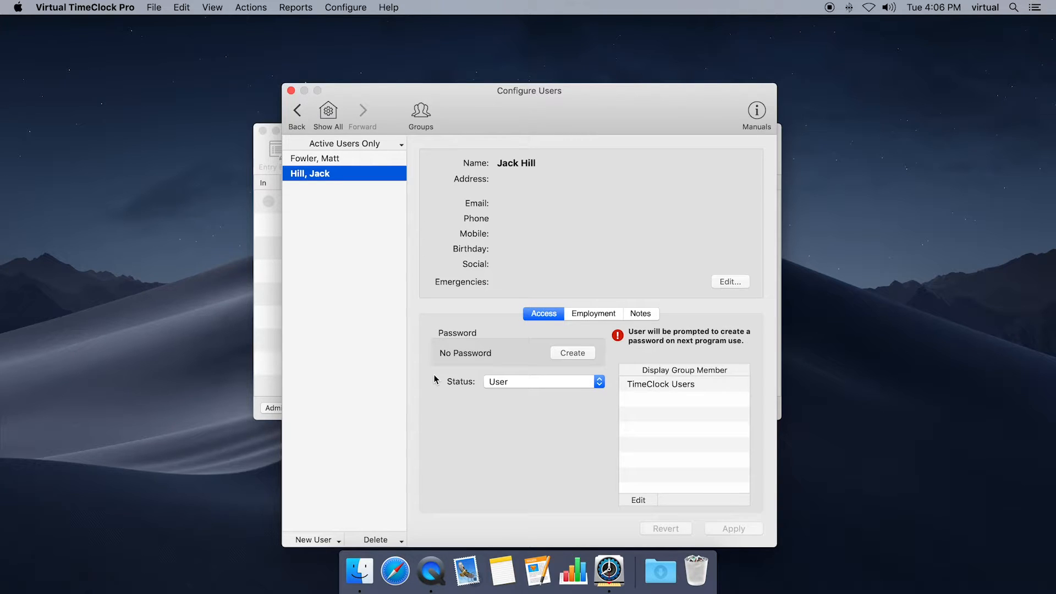
{"action": "mouse_move", "coordinate": [663, 341]}
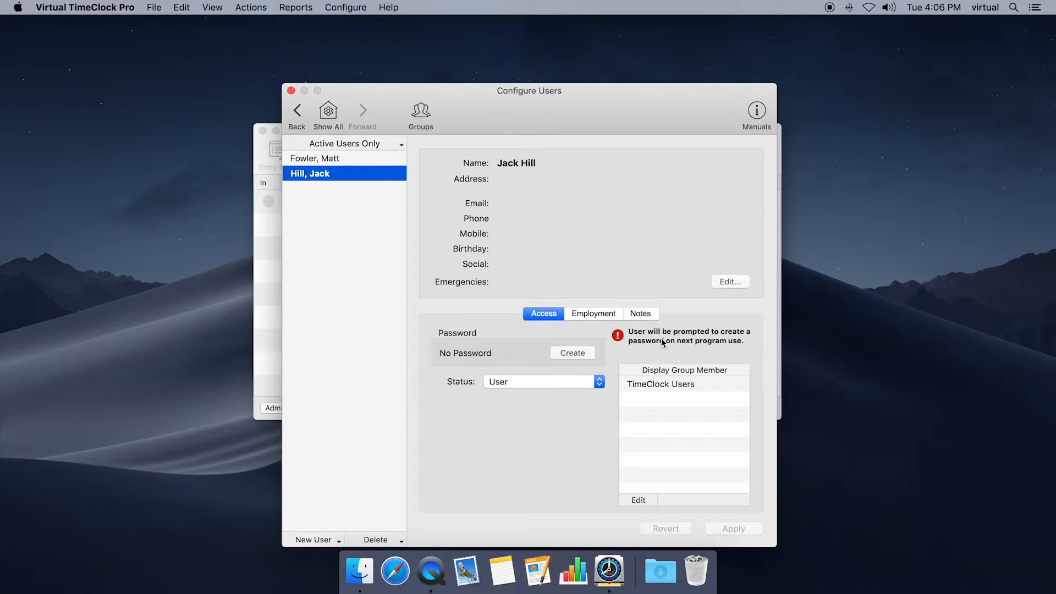
{"action": "mouse_move", "coordinate": [671, 341]}
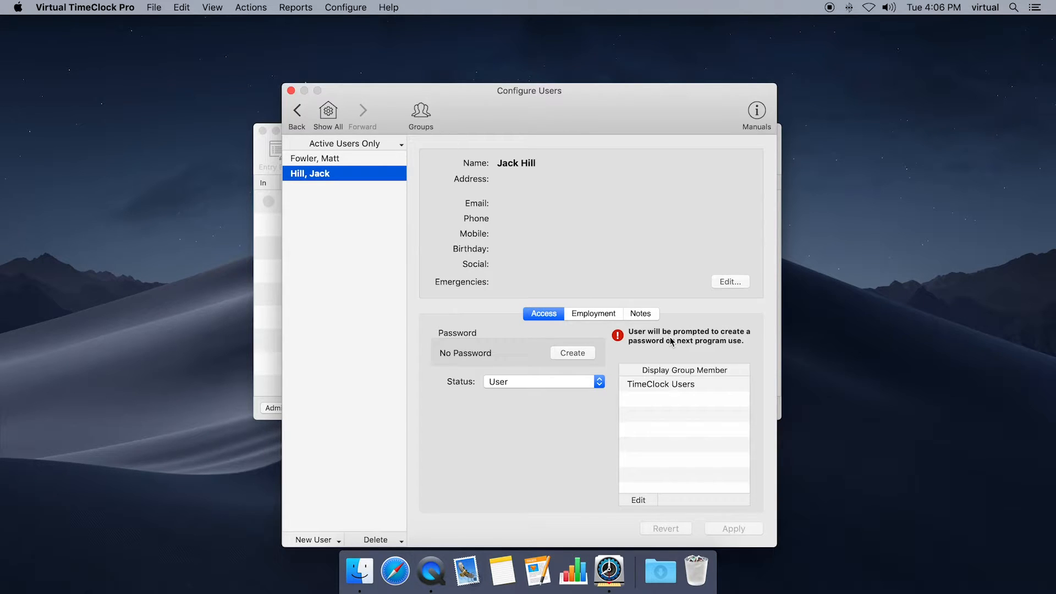
{"action": "mouse_move", "coordinate": [665, 345]}
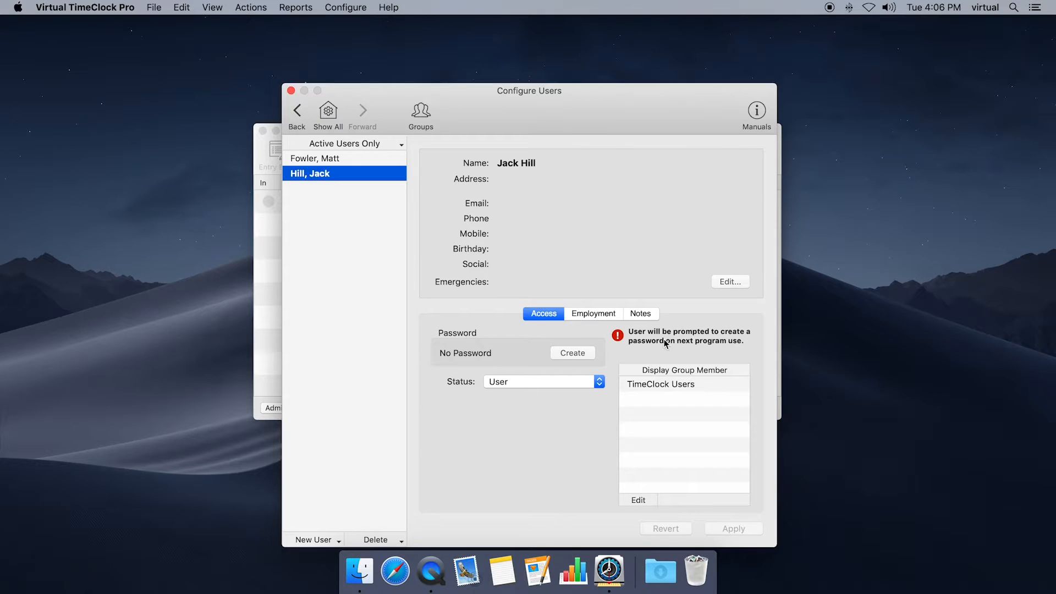
{"action": "mouse_move", "coordinate": [482, 441]}
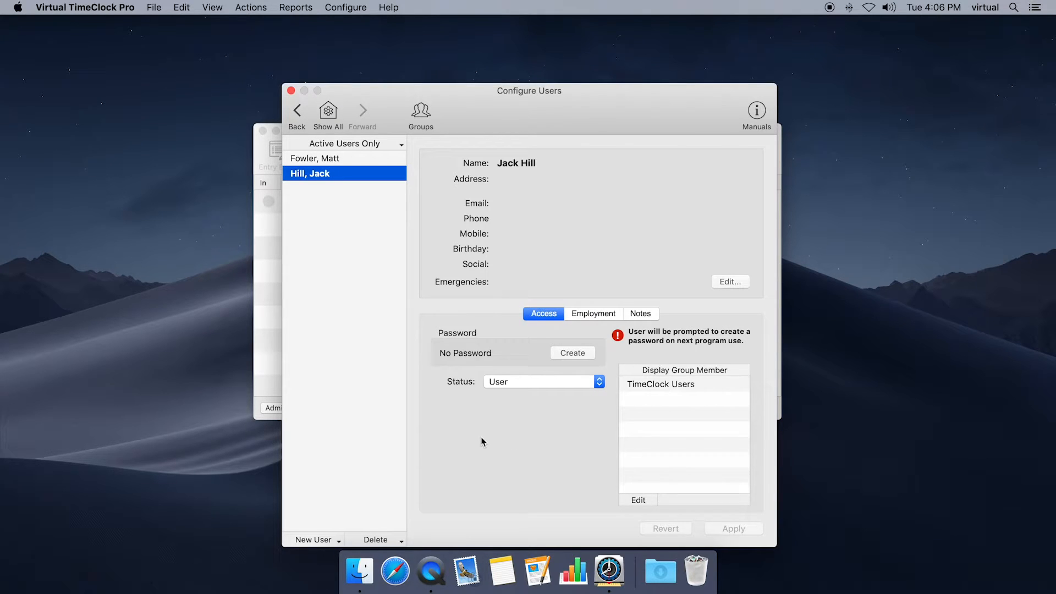
{"action": "left_click", "coordinate": [336, 540]}
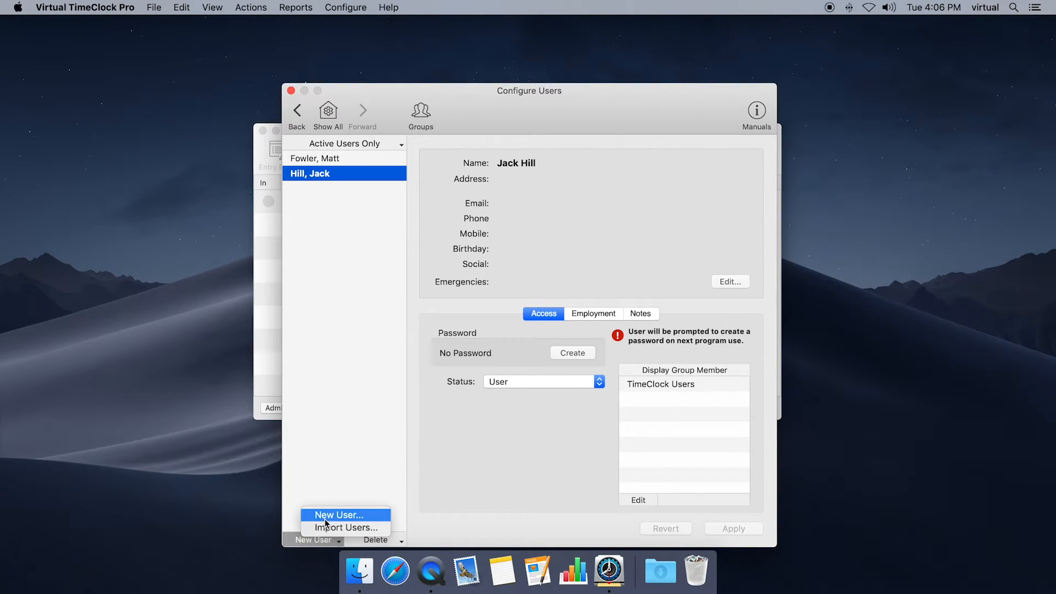
{"action": "left_click", "coordinate": [468, 471]}
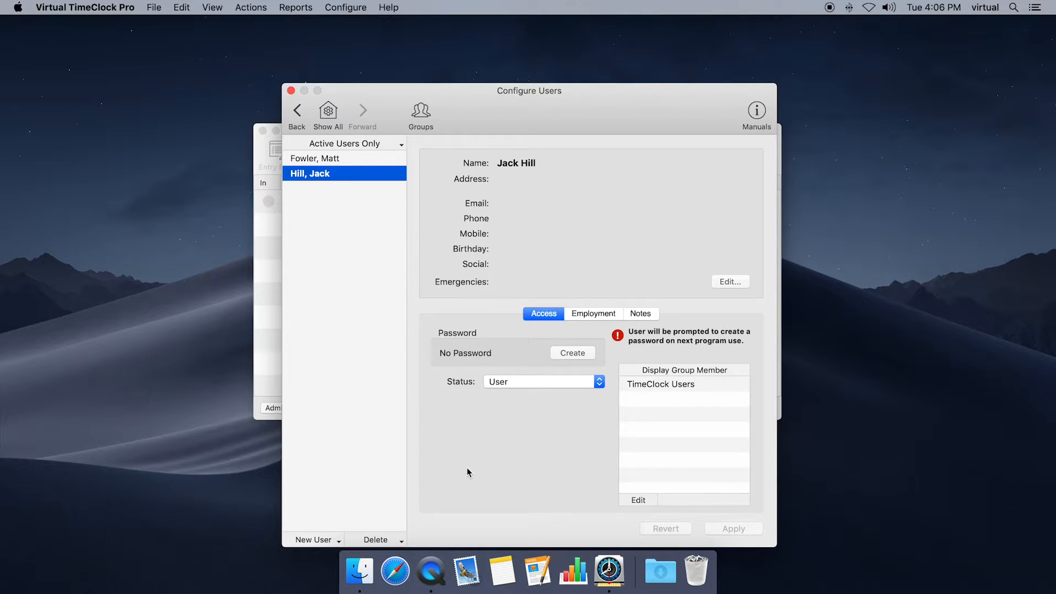
{"action": "mouse_move", "coordinate": [423, 274]}
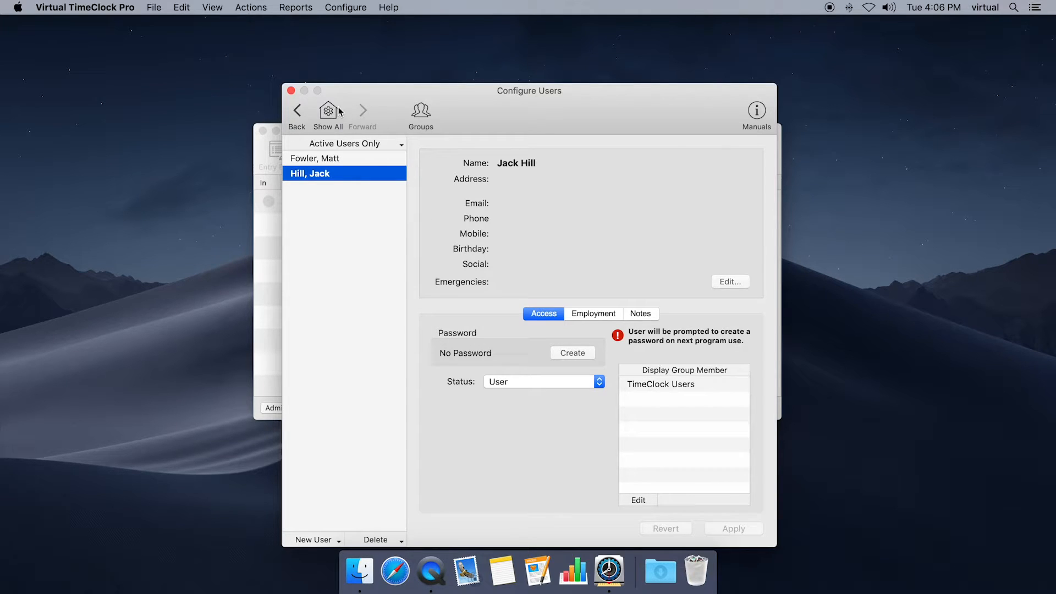
{"action": "mouse_move", "coordinate": [327, 111]}
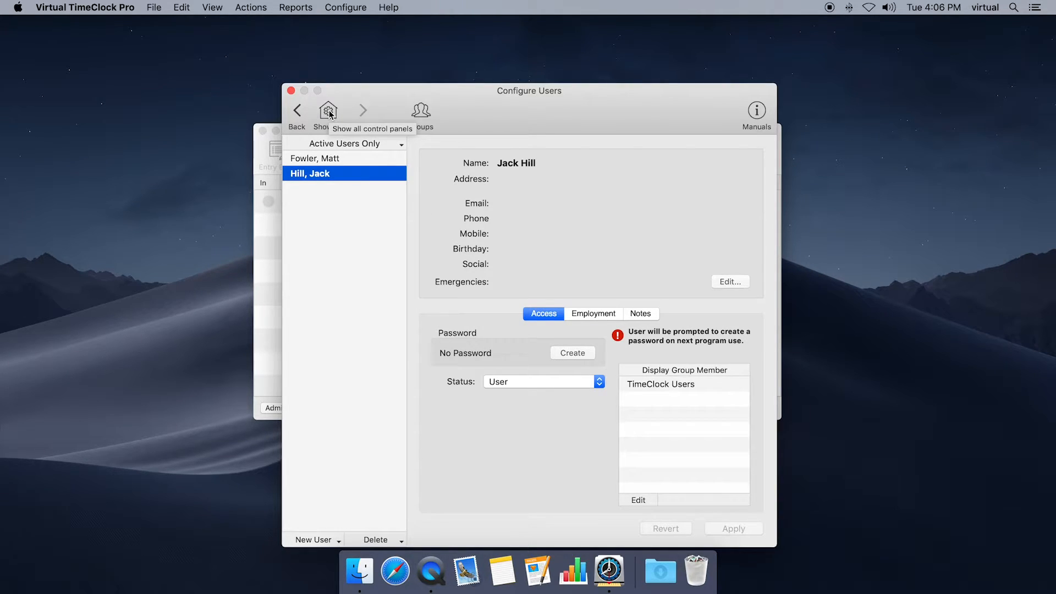
- Show the Weekly Only overtime rule: time and a half after 40 hours
{"action": "left_click", "coordinate": [328, 110]}
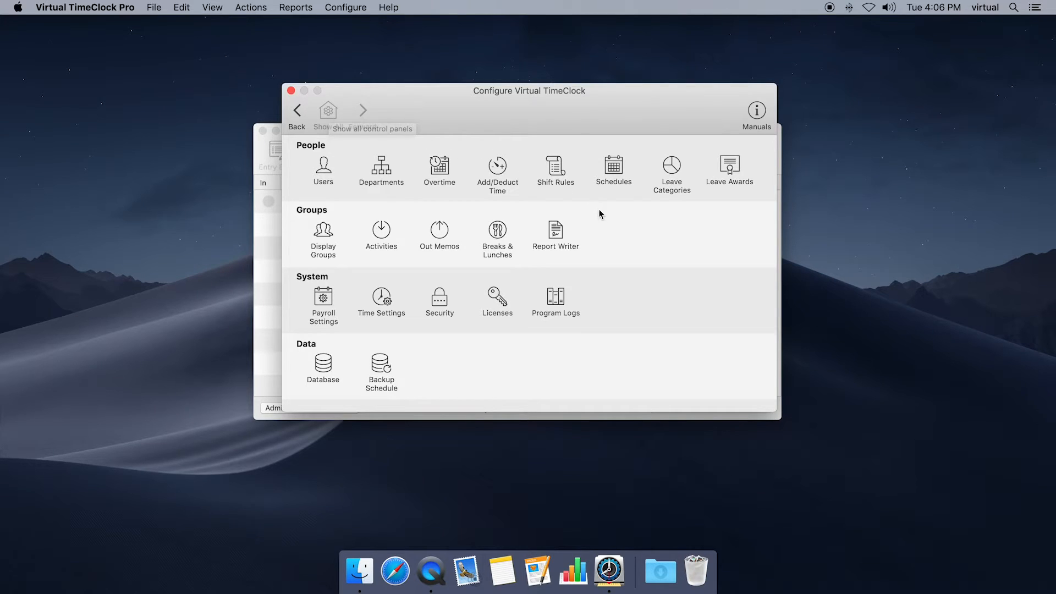
{"action": "mouse_move", "coordinate": [623, 236]}
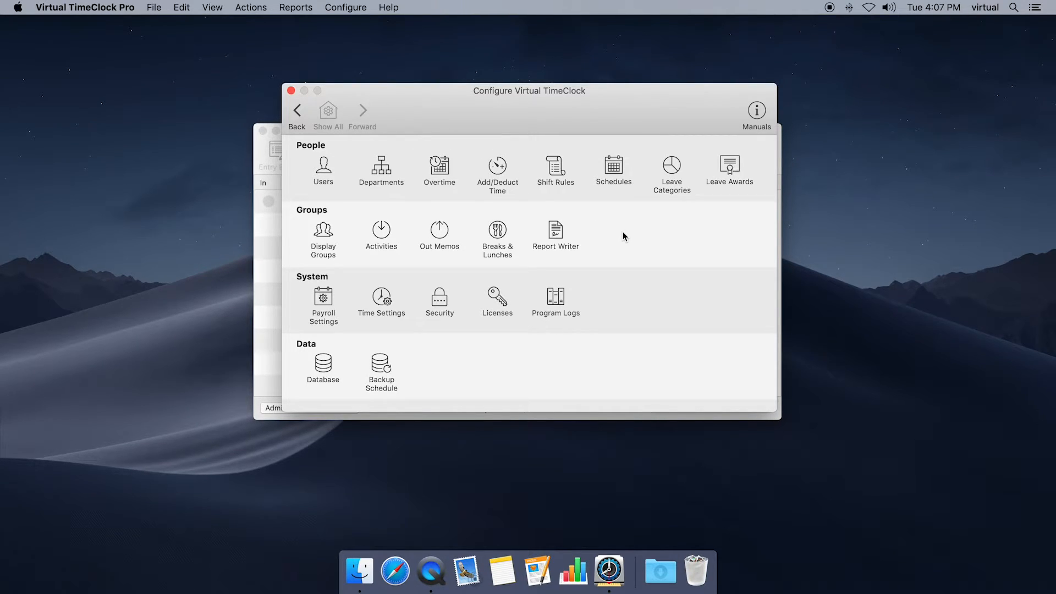
{"action": "mouse_move", "coordinate": [439, 168]}
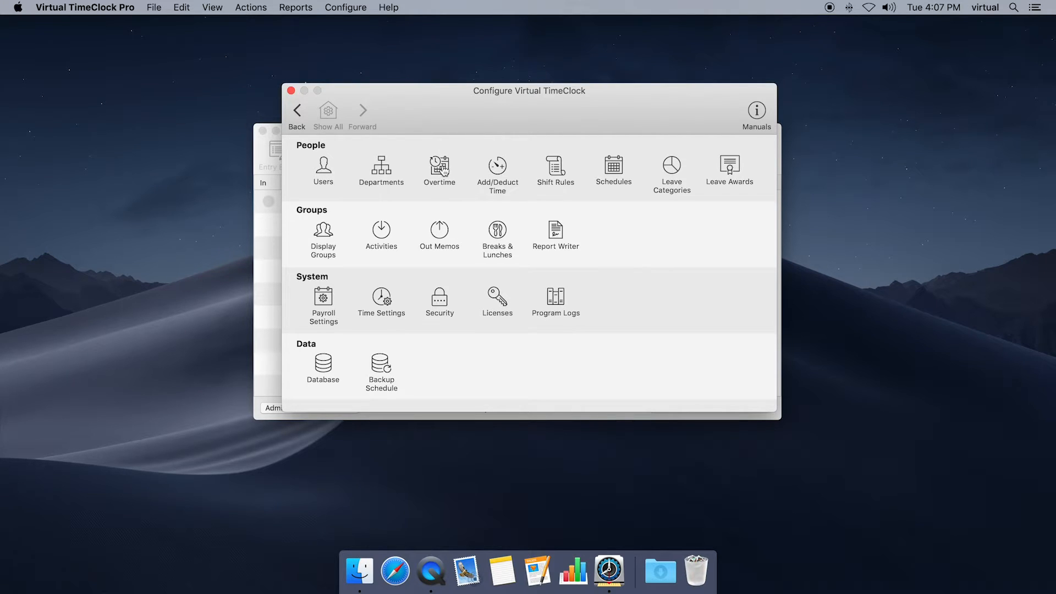
{"action": "left_click", "coordinate": [439, 169]}
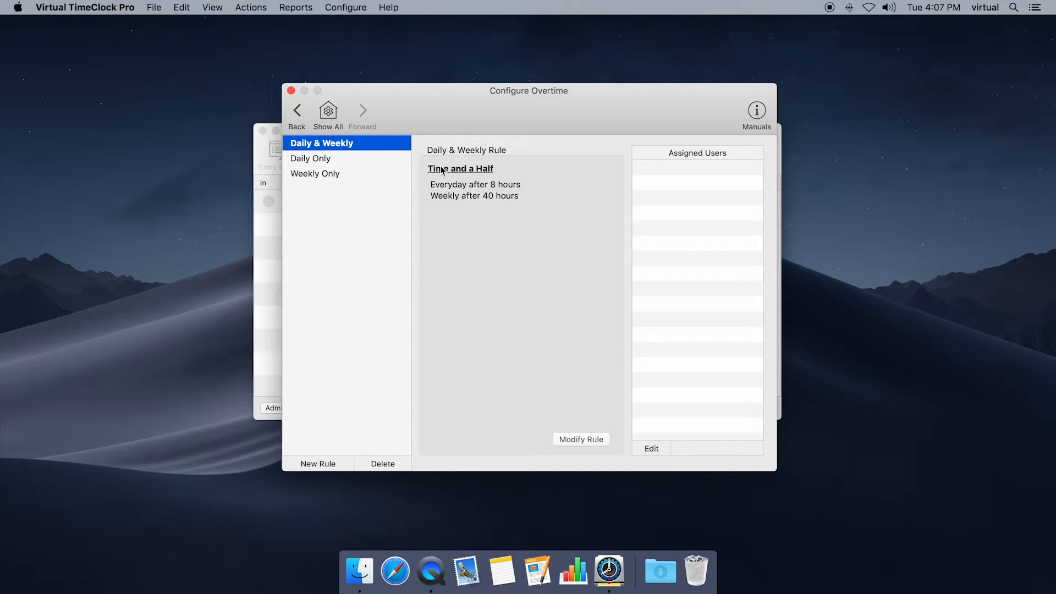
{"action": "mouse_move", "coordinate": [330, 407]}
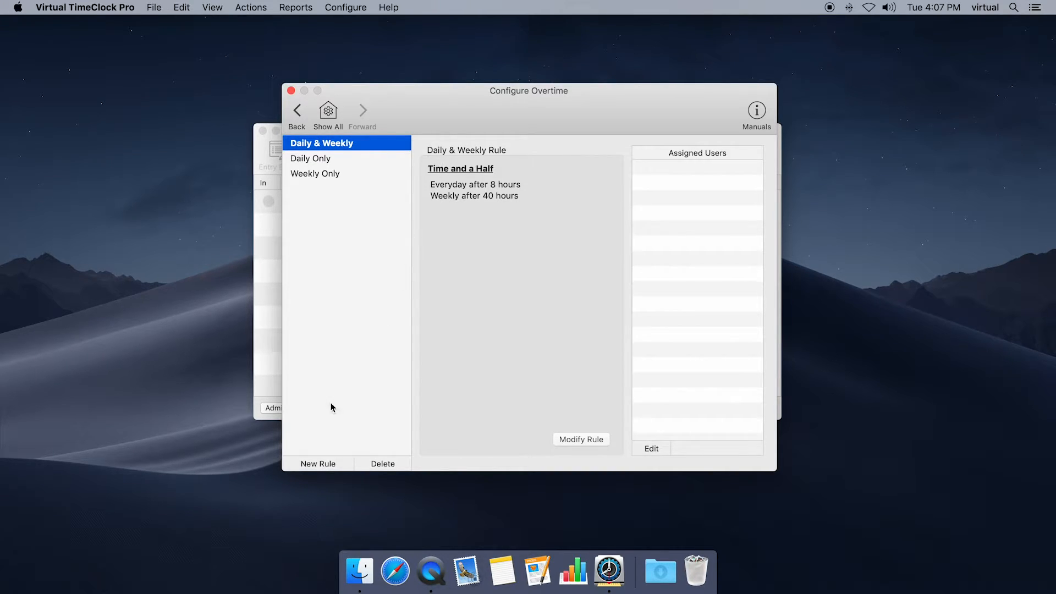
{"action": "mouse_move", "coordinate": [555, 448]}
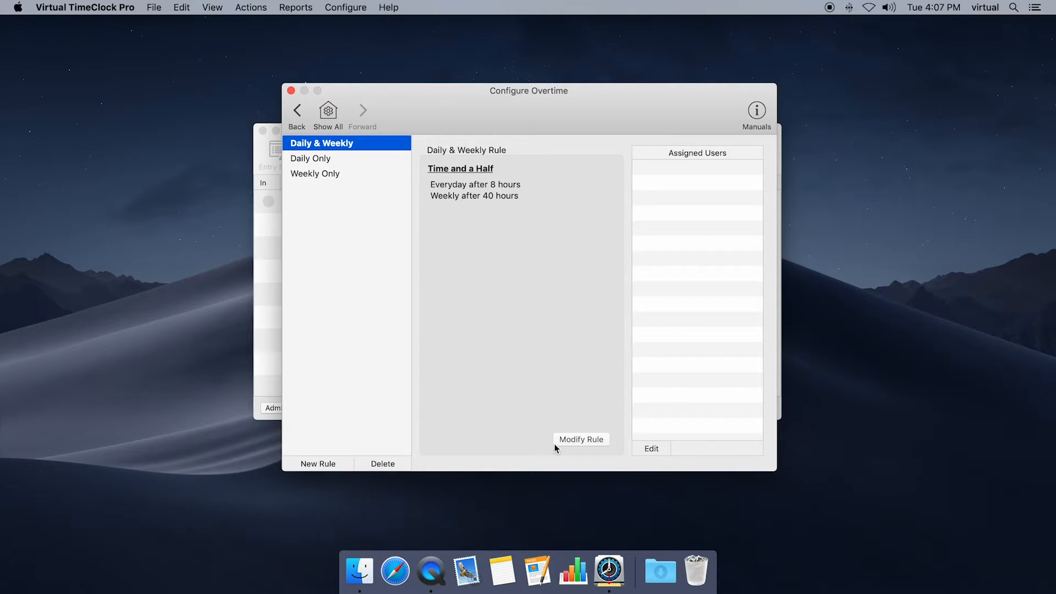
{"action": "mouse_move", "coordinate": [537, 444]}
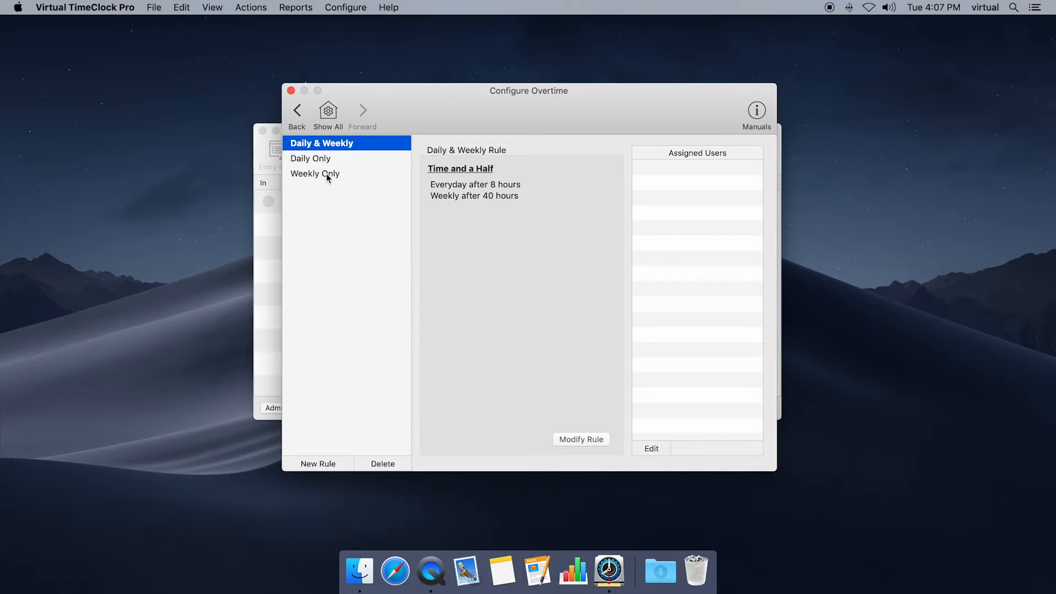
{"action": "left_click", "coordinate": [315, 173]}
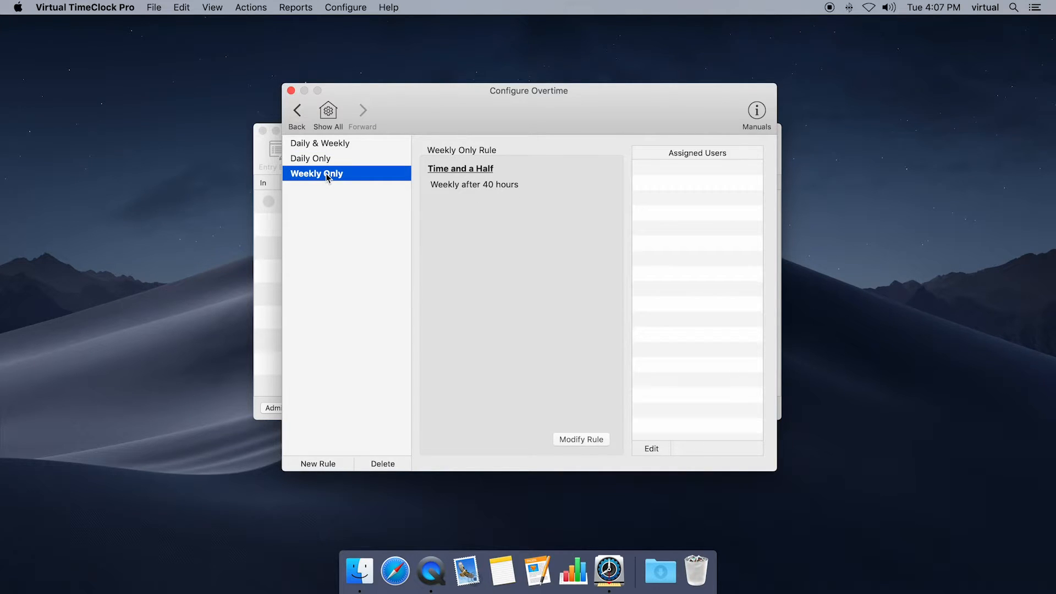
{"action": "mouse_move", "coordinate": [621, 300]}
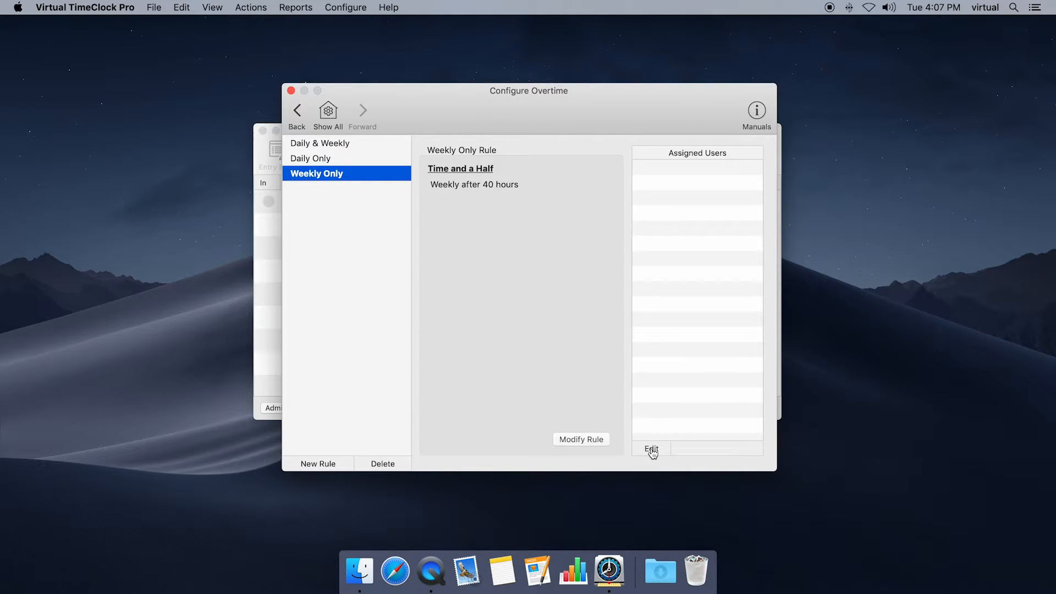
{"action": "left_click", "coordinate": [650, 449]}
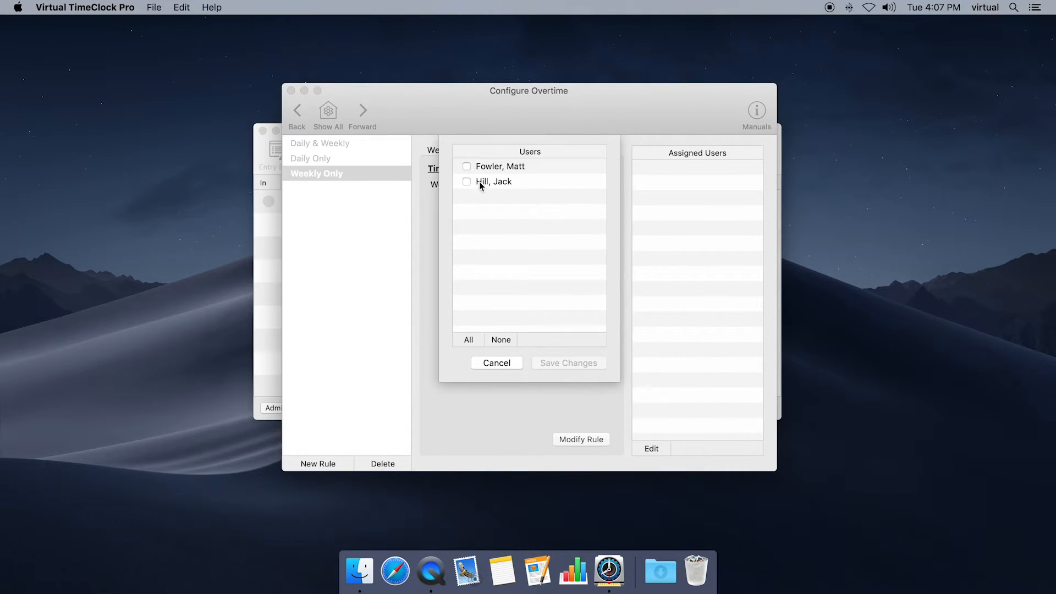
{"action": "left_click", "coordinate": [465, 181]}
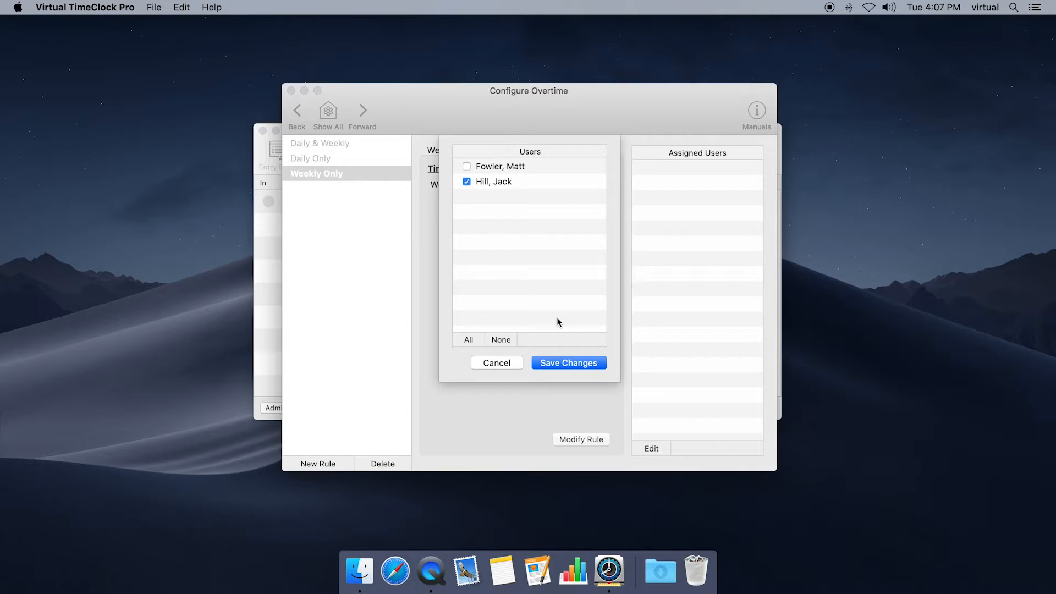
{"action": "left_click", "coordinate": [568, 362]}
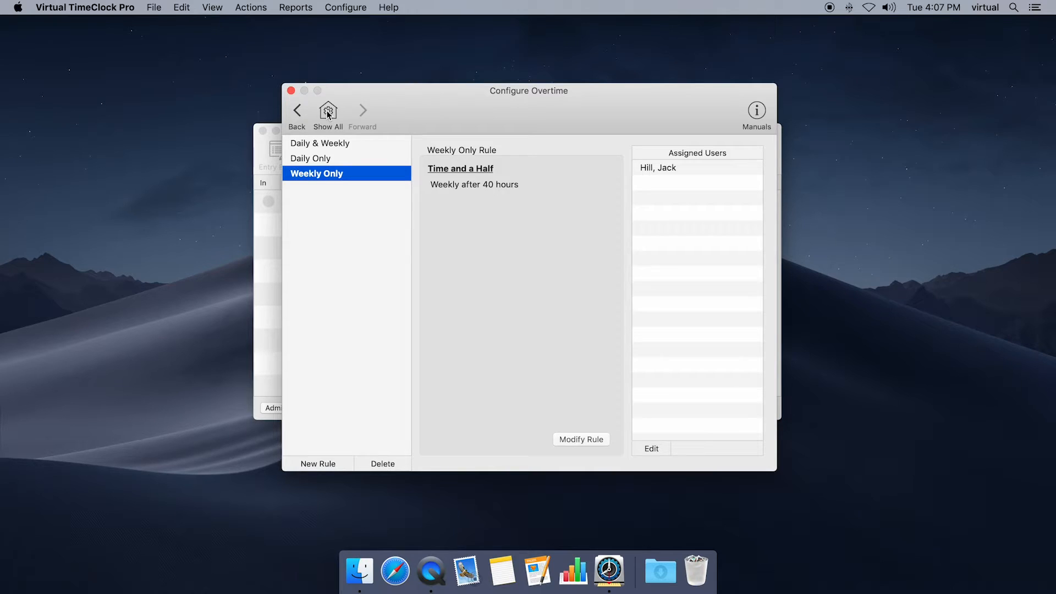
{"action": "left_click", "coordinate": [328, 111]}
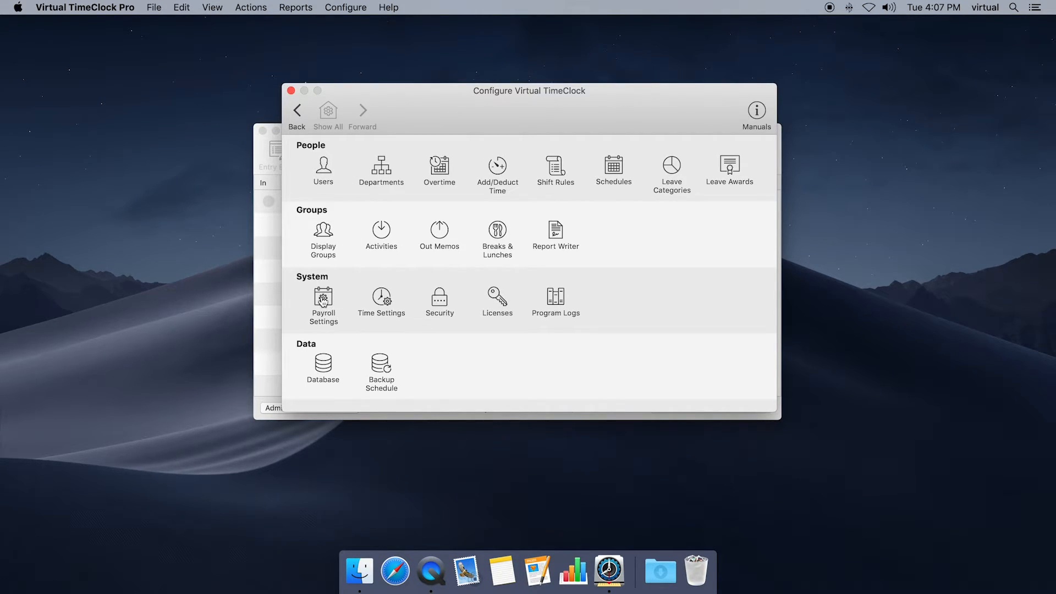
- Apply Semi-Monthly payroll frequency, with periods starting the 1st and 16th
{"action": "left_click", "coordinate": [323, 301]}
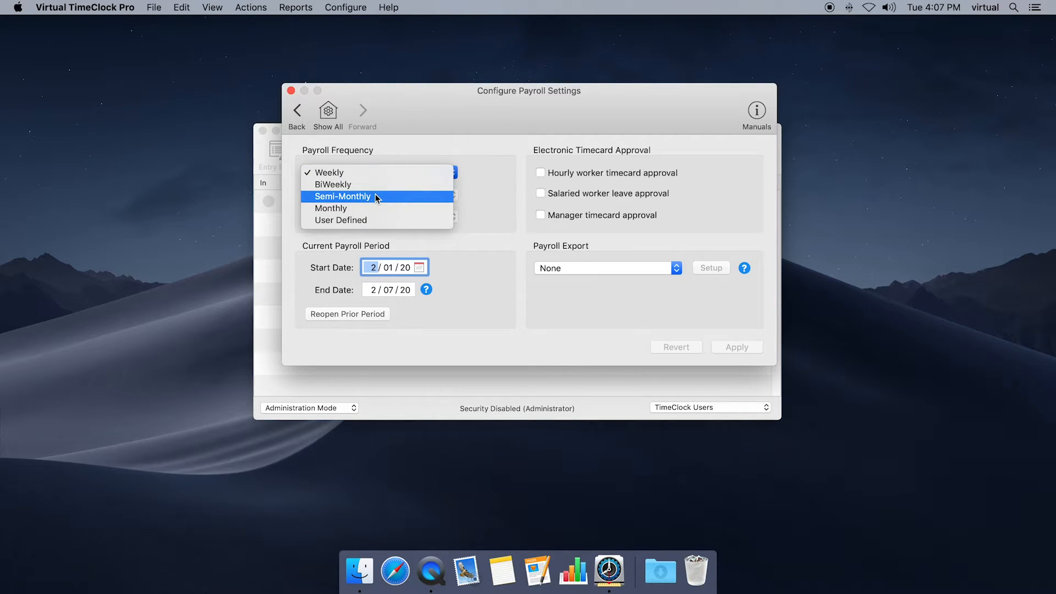
{"action": "left_click", "coordinate": [343, 195]}
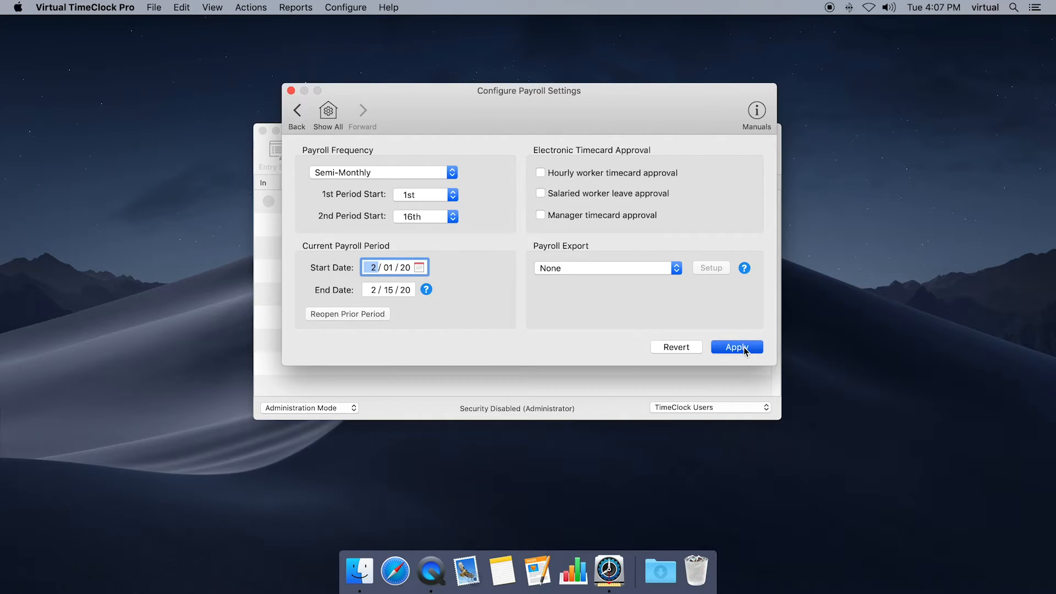
{"action": "left_click", "coordinate": [736, 347]}
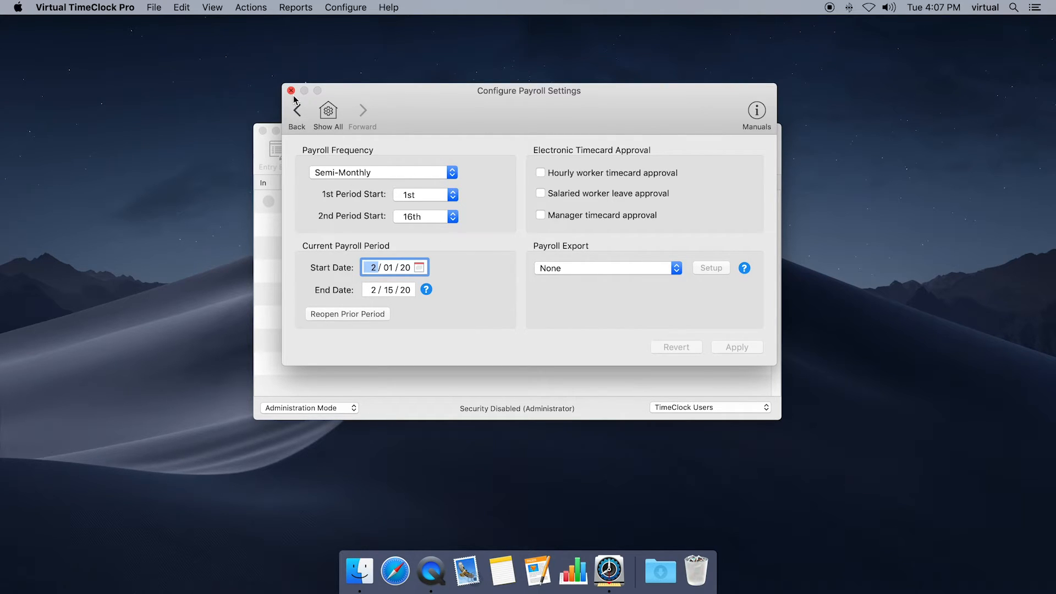
{"action": "left_click", "coordinate": [291, 91]}
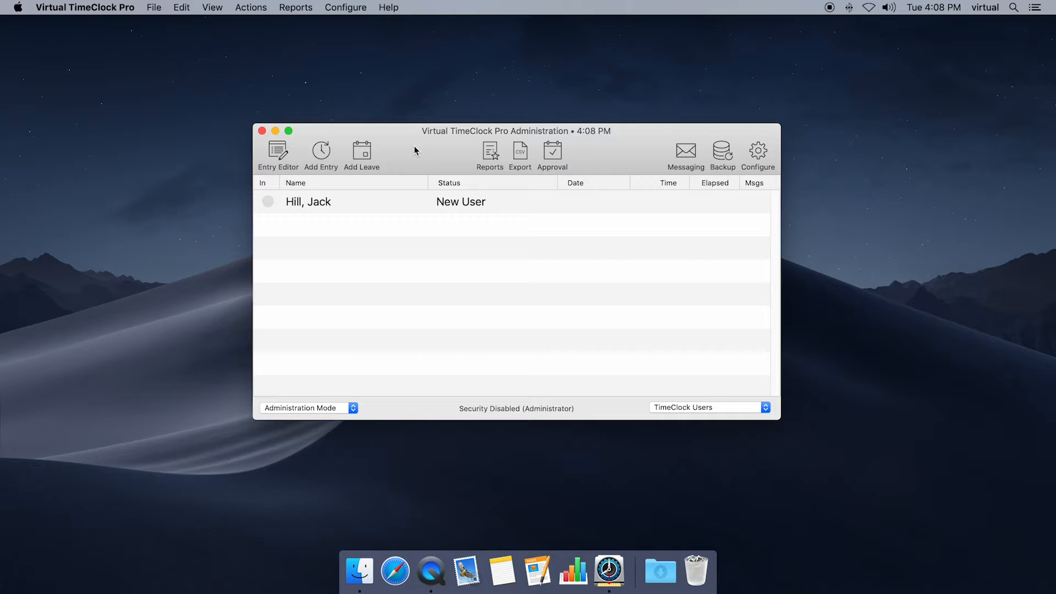
{"action": "mouse_move", "coordinate": [384, 162]}
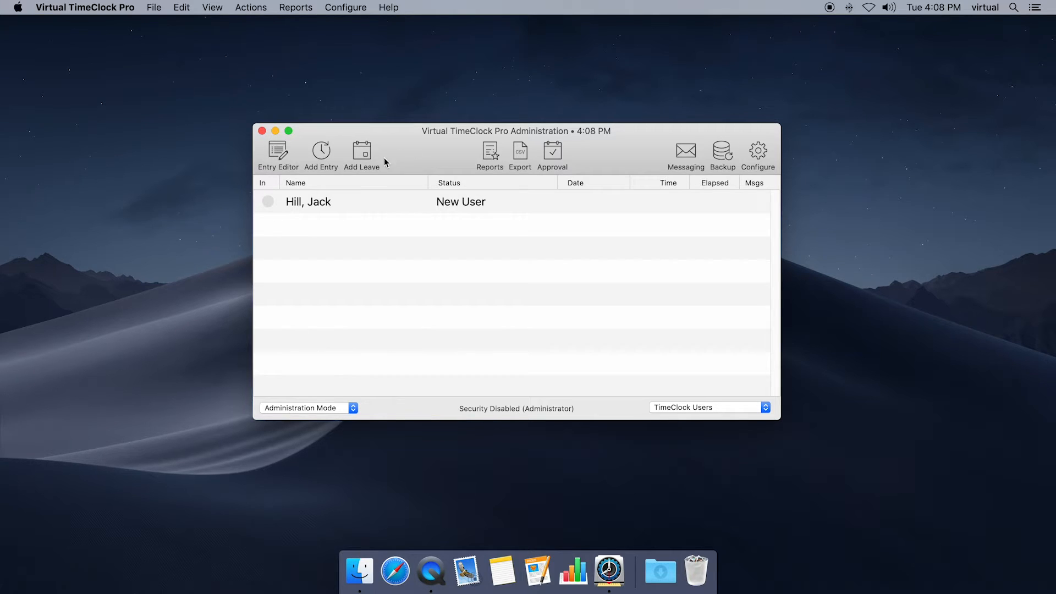
{"action": "mouse_move", "coordinate": [358, 204]}
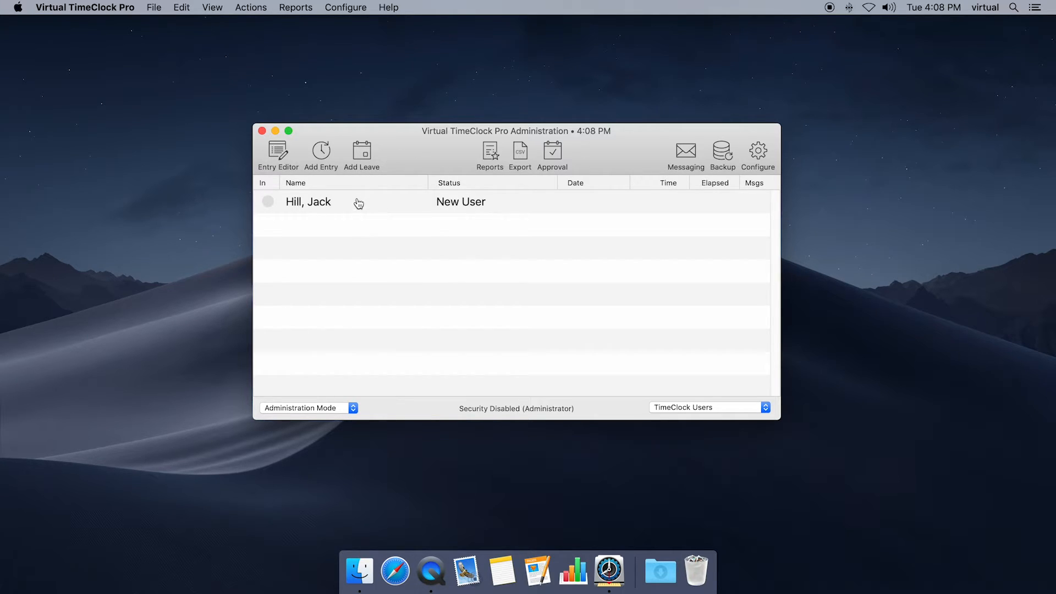
{"action": "left_click", "coordinate": [308, 201]}
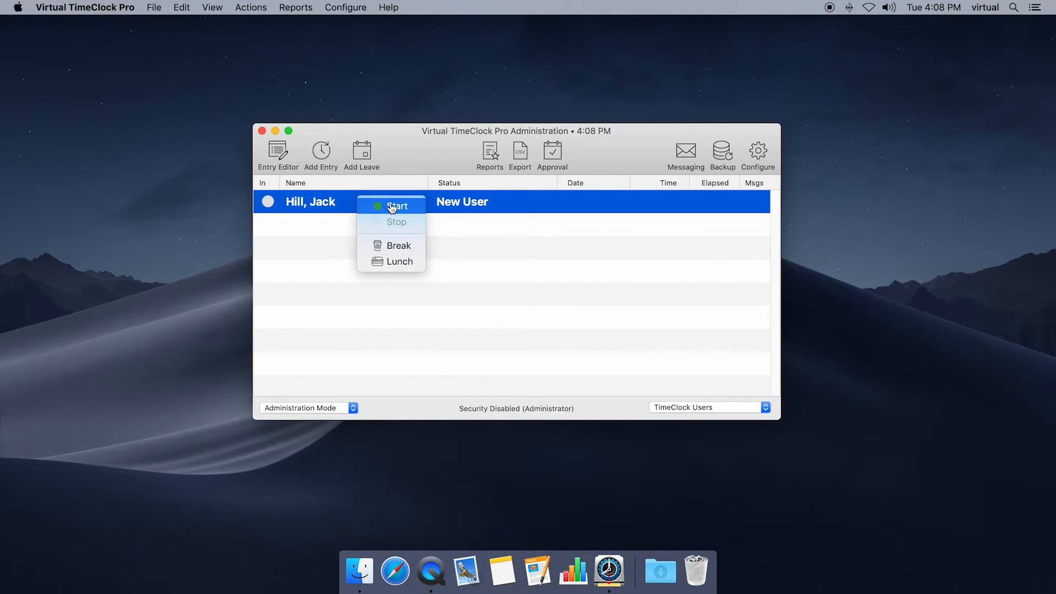
{"action": "left_click", "coordinate": [397, 207]}
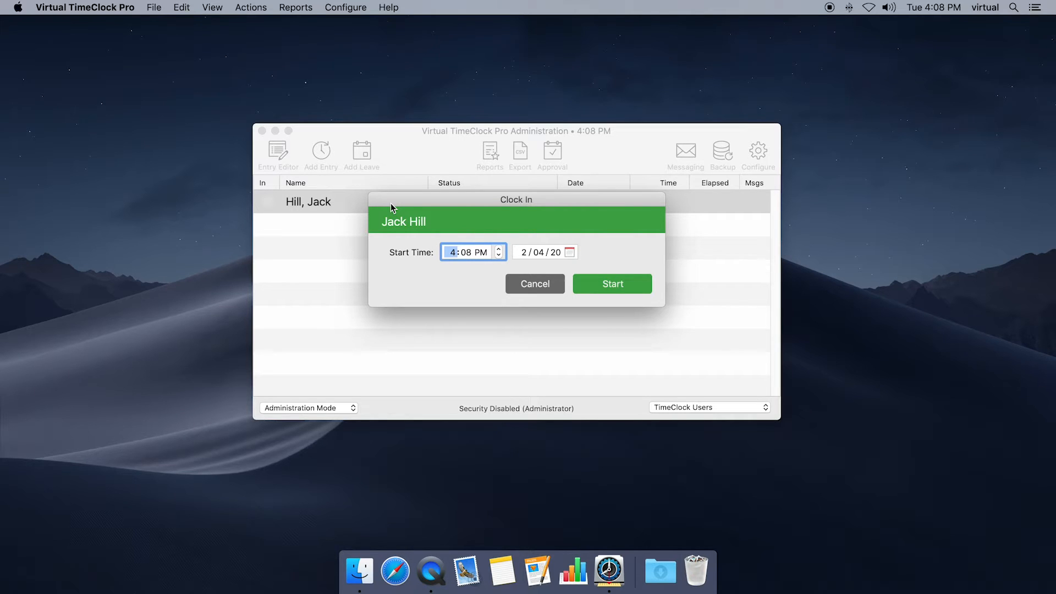
{"action": "type", "text": "8"}
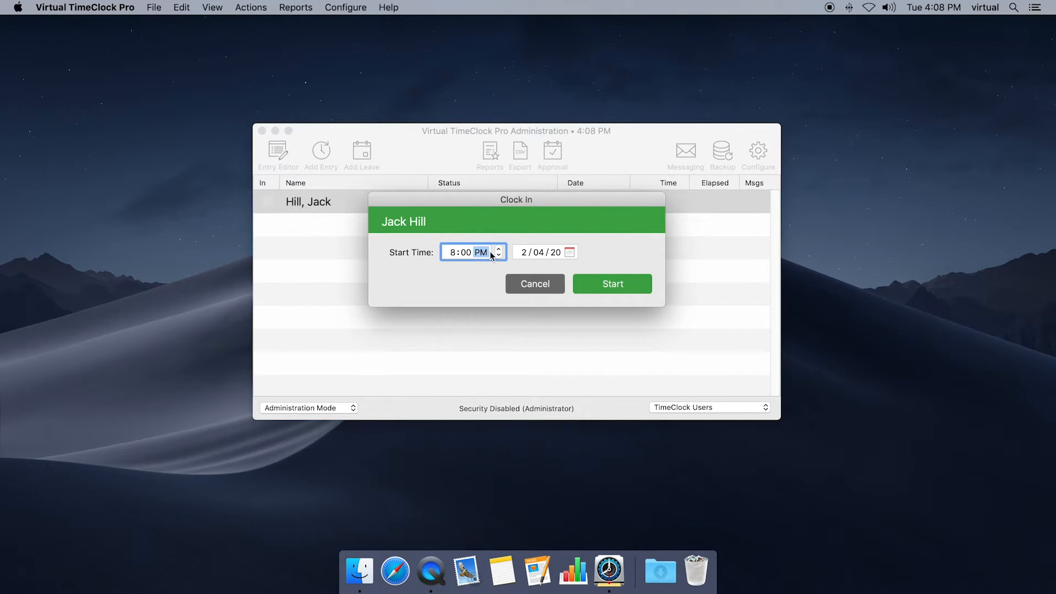
{"action": "left_click", "coordinate": [498, 251]}
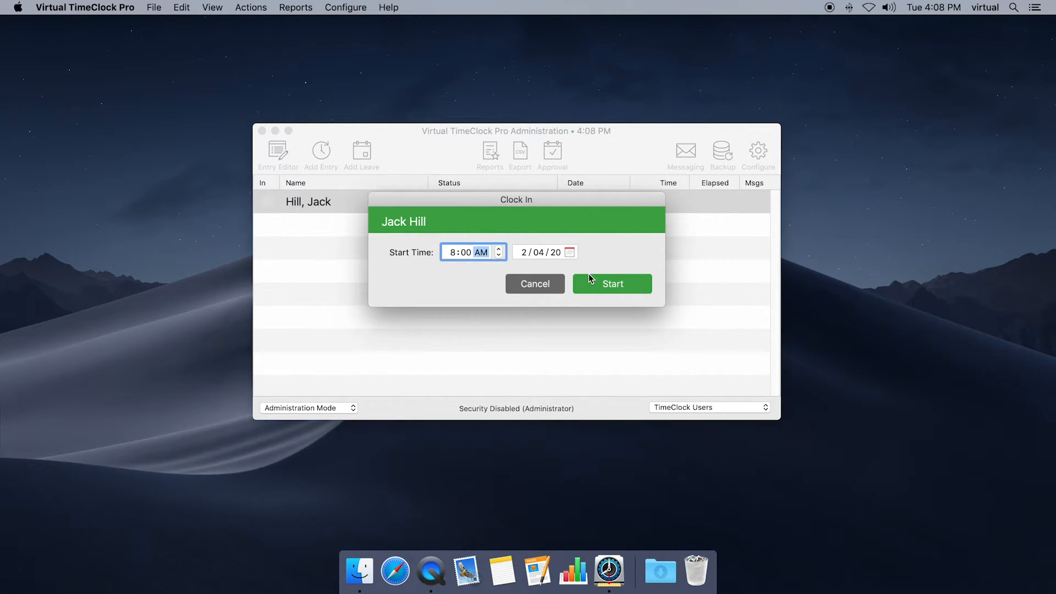
{"action": "left_click", "coordinate": [612, 283]}
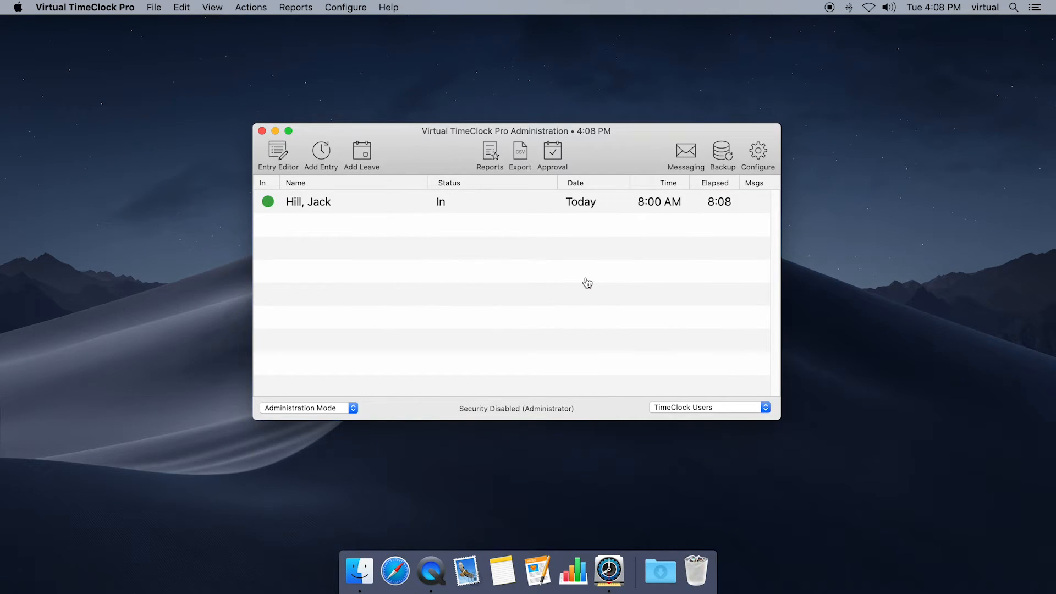
{"action": "mouse_move", "coordinate": [412, 160]}
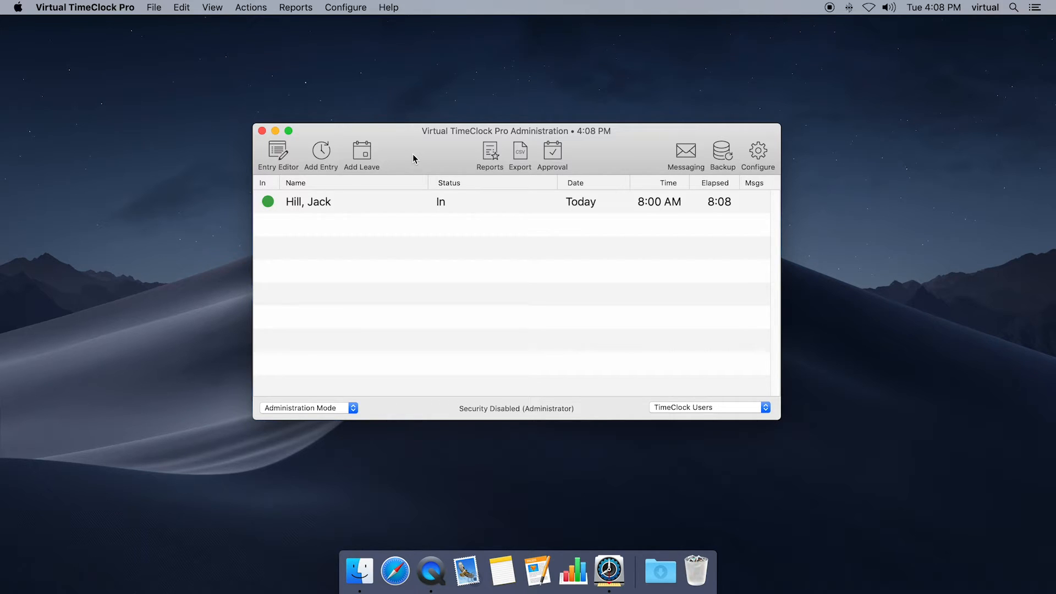
{"action": "mouse_move", "coordinate": [185, 38]}
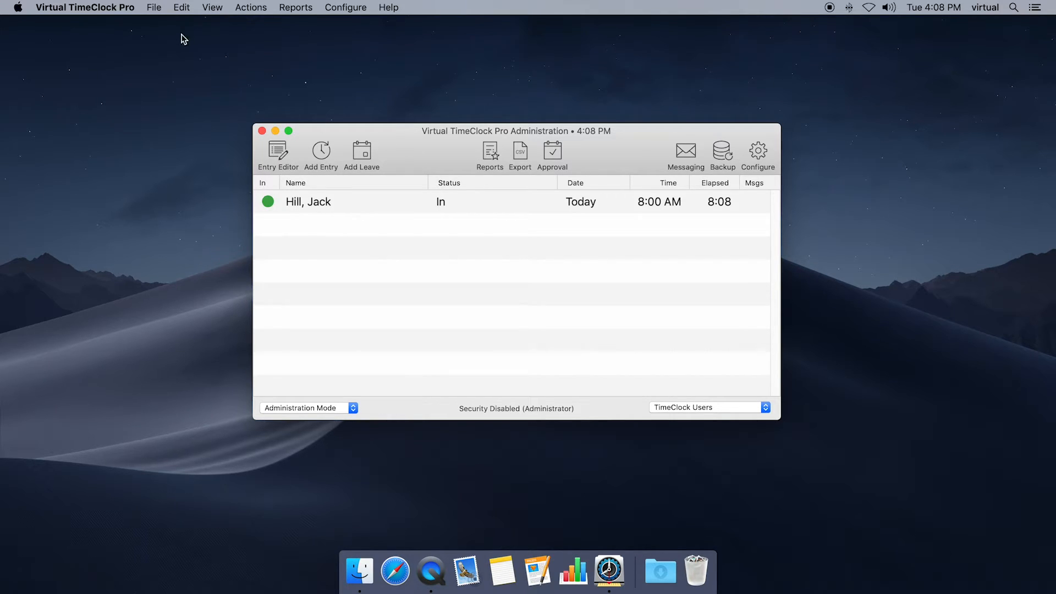
- Choose File > Turn Administration Off to show the user-mode clock
{"action": "left_click", "coordinate": [153, 7]}
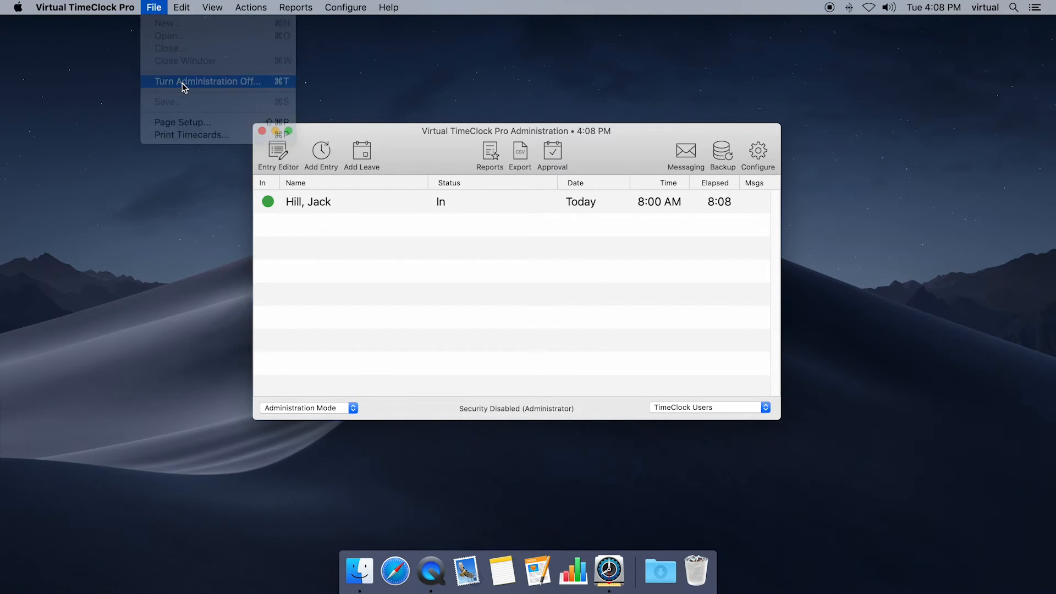
{"action": "left_click", "coordinate": [207, 81]}
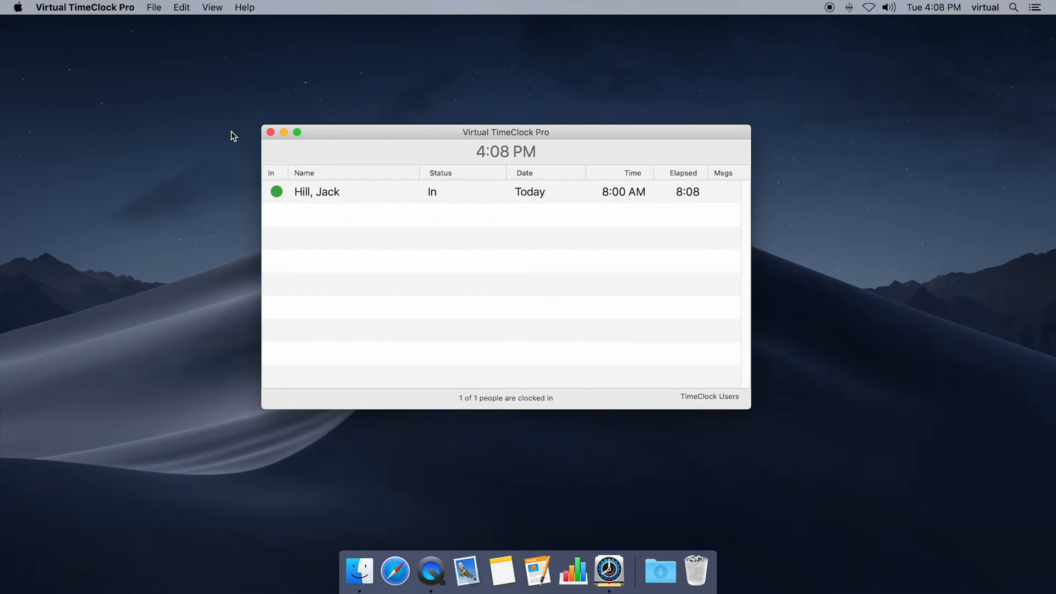
{"action": "mouse_move", "coordinate": [238, 153]}
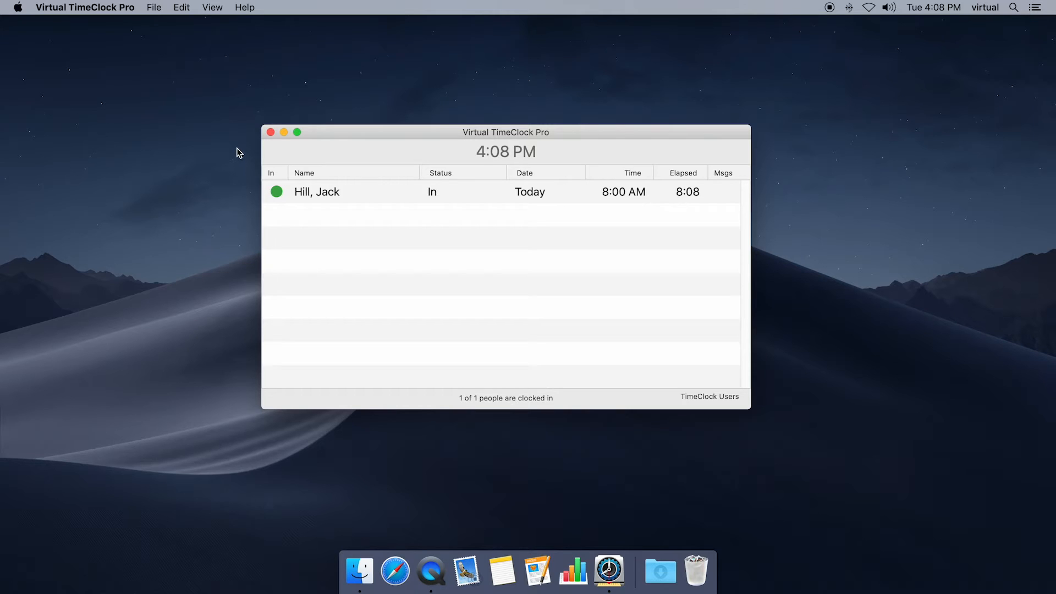
{"action": "mouse_move", "coordinate": [430, 160]}
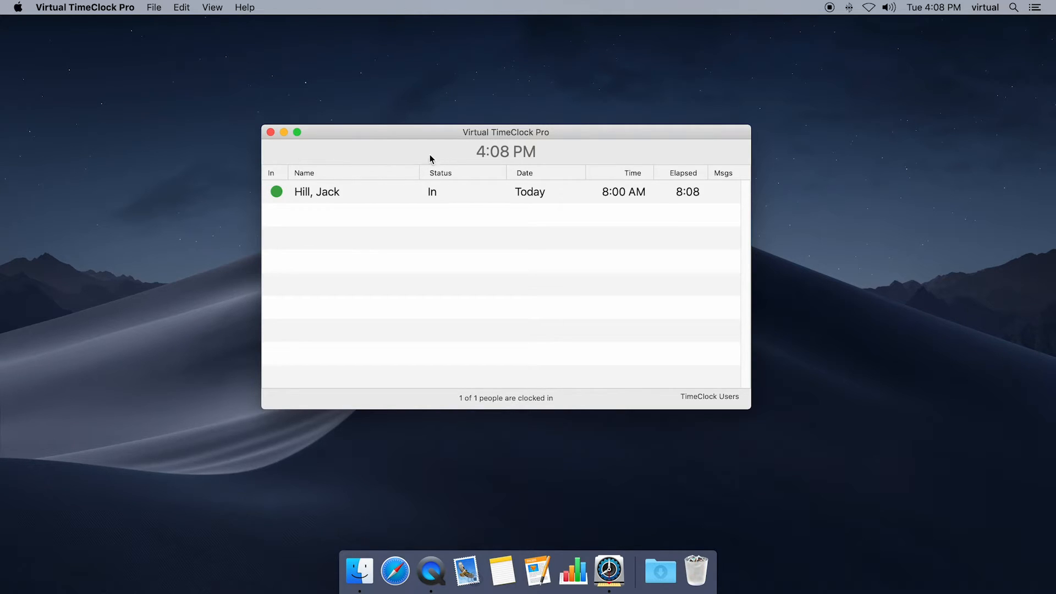
{"action": "mouse_move", "coordinate": [218, 158]}
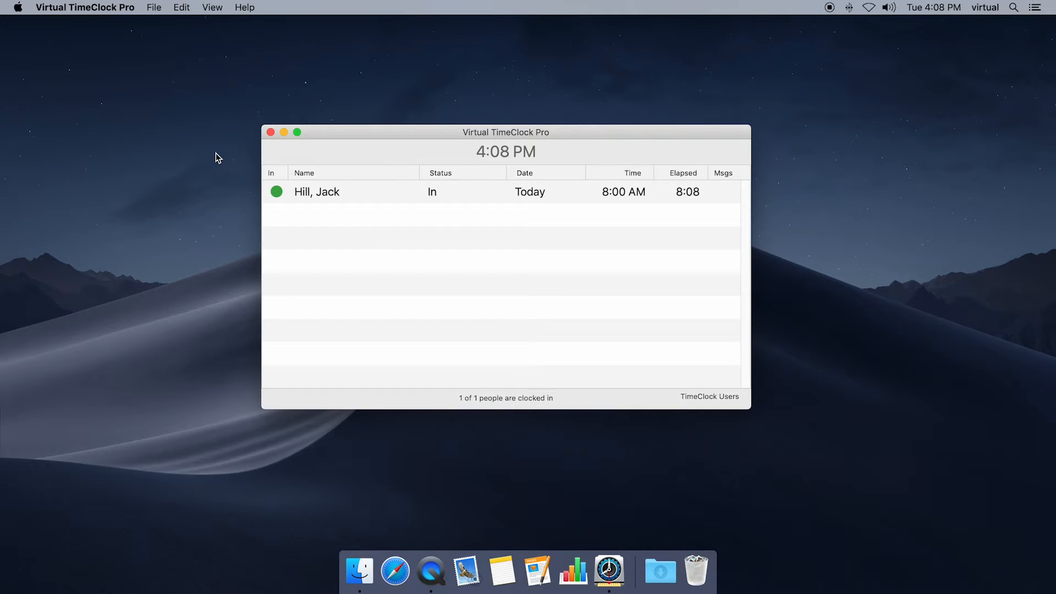
{"action": "mouse_move", "coordinate": [320, 216]}
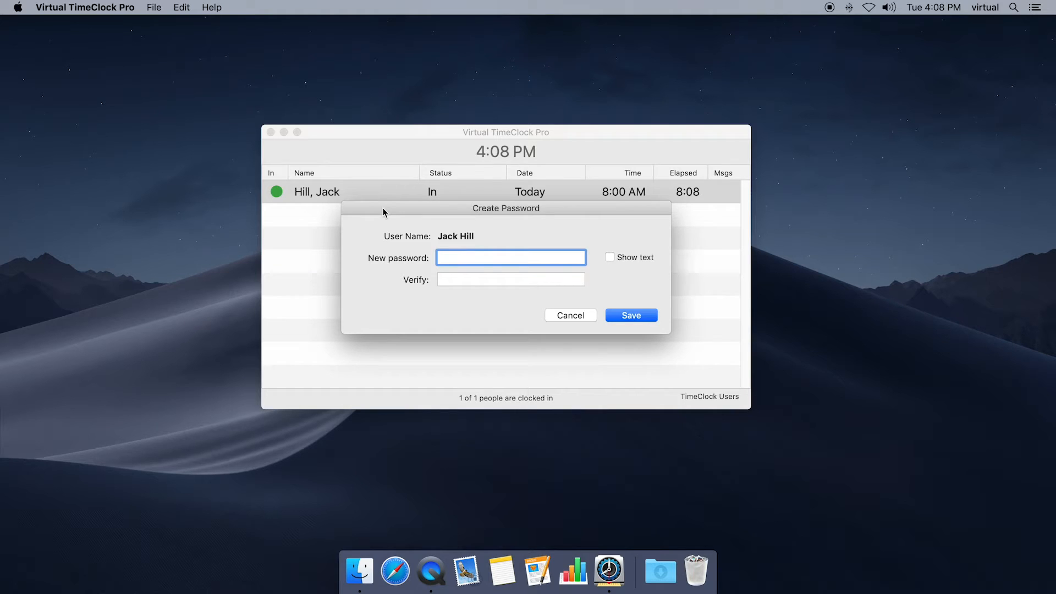
{"action": "mouse_move", "coordinate": [393, 217]}
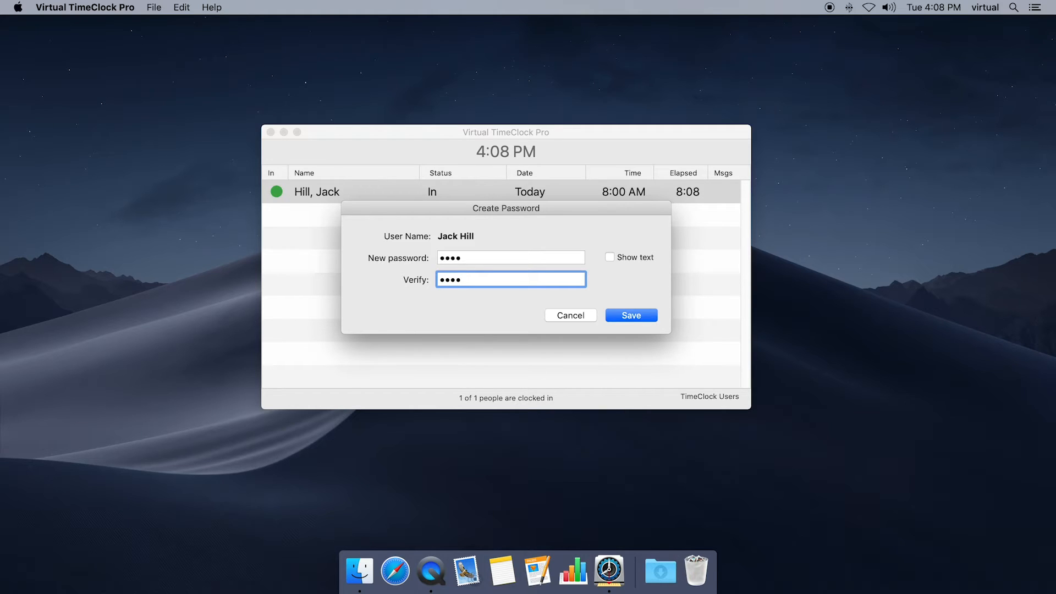
{"action": "left_click", "coordinate": [629, 316]}
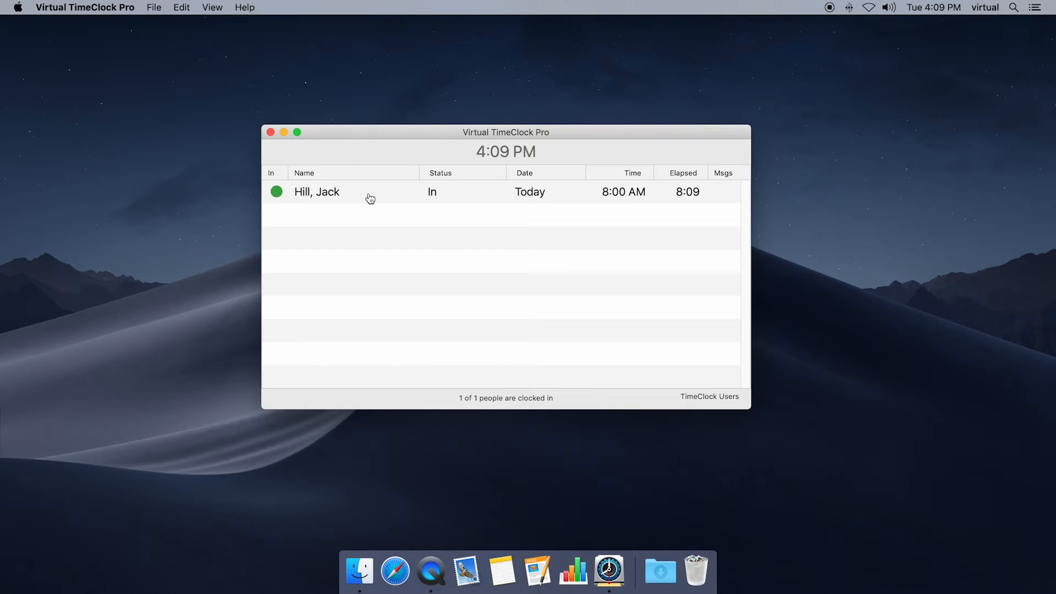
{"action": "right_click", "coordinate": [369, 192]}
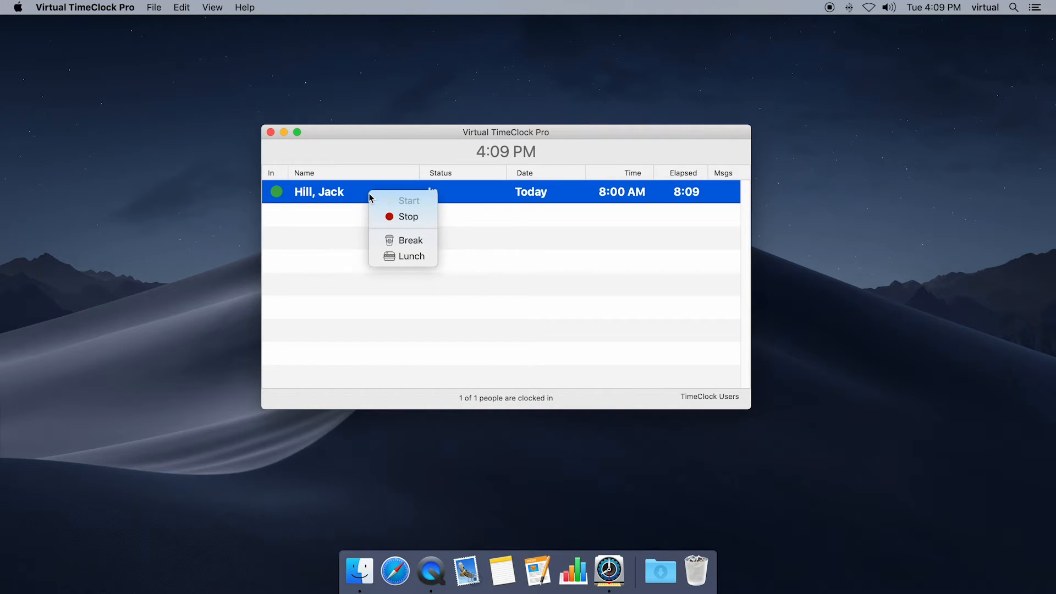
{"action": "left_click", "coordinate": [408, 216]}
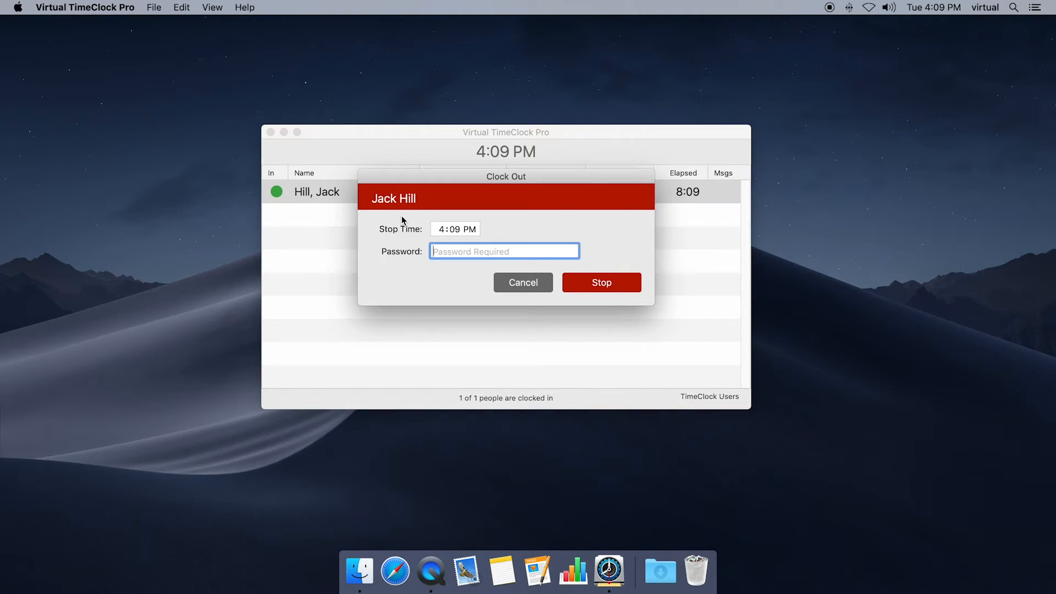
{"action": "type", "text": "•"}
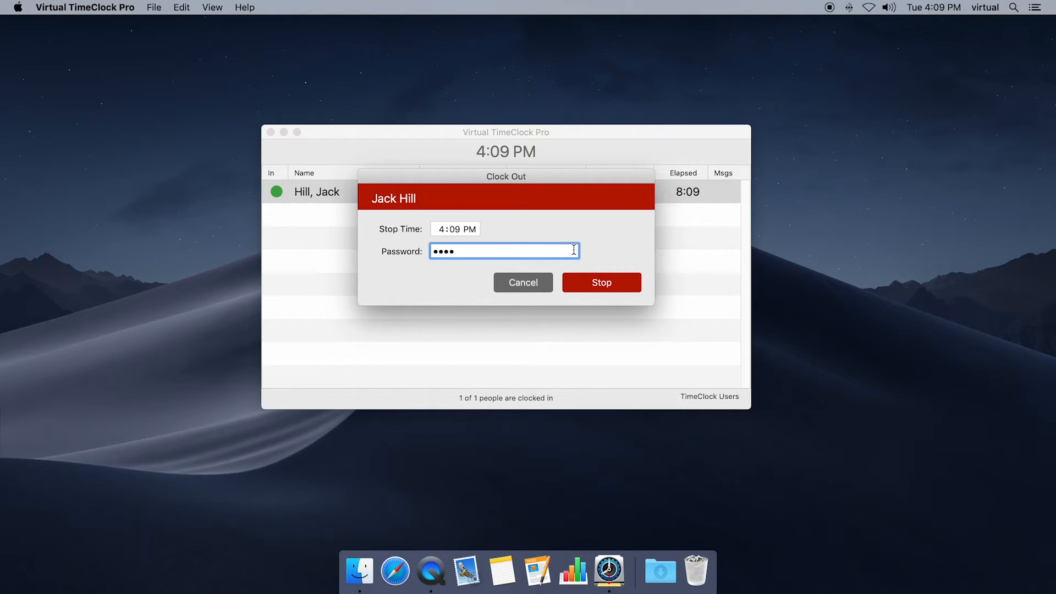
{"action": "left_click", "coordinate": [599, 283]}
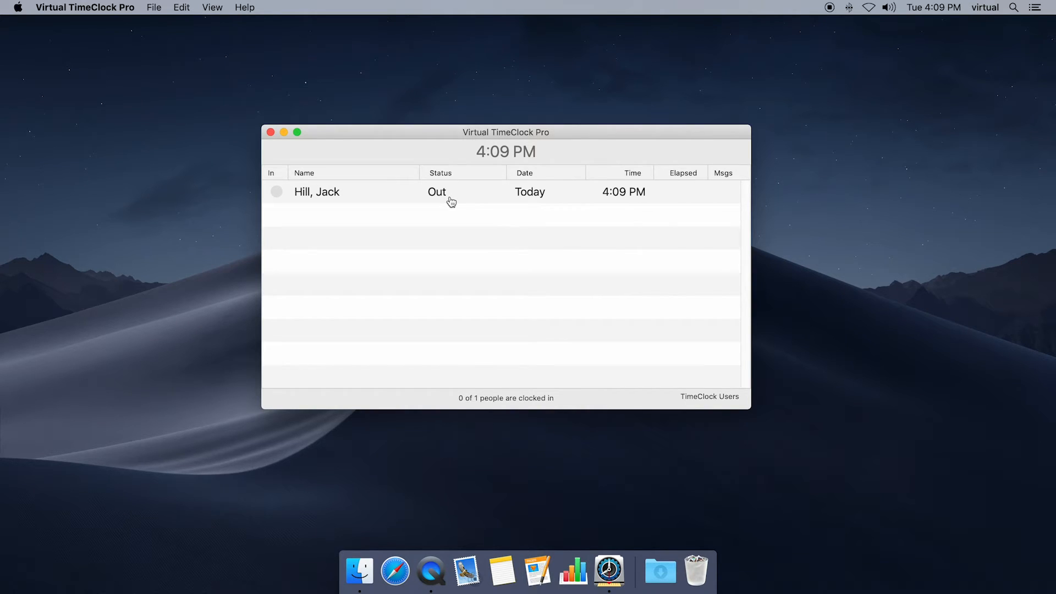
{"action": "mouse_move", "coordinate": [232, 213]}
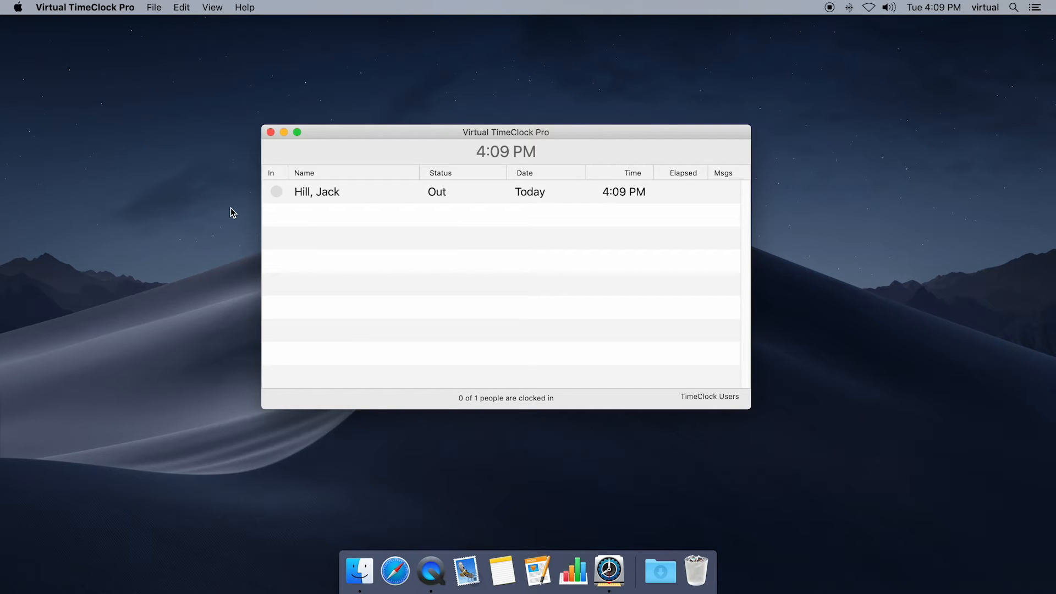
- Turn administration on via File menu with the admin password, then show the Configure overview
{"action": "left_click", "coordinate": [154, 7]}
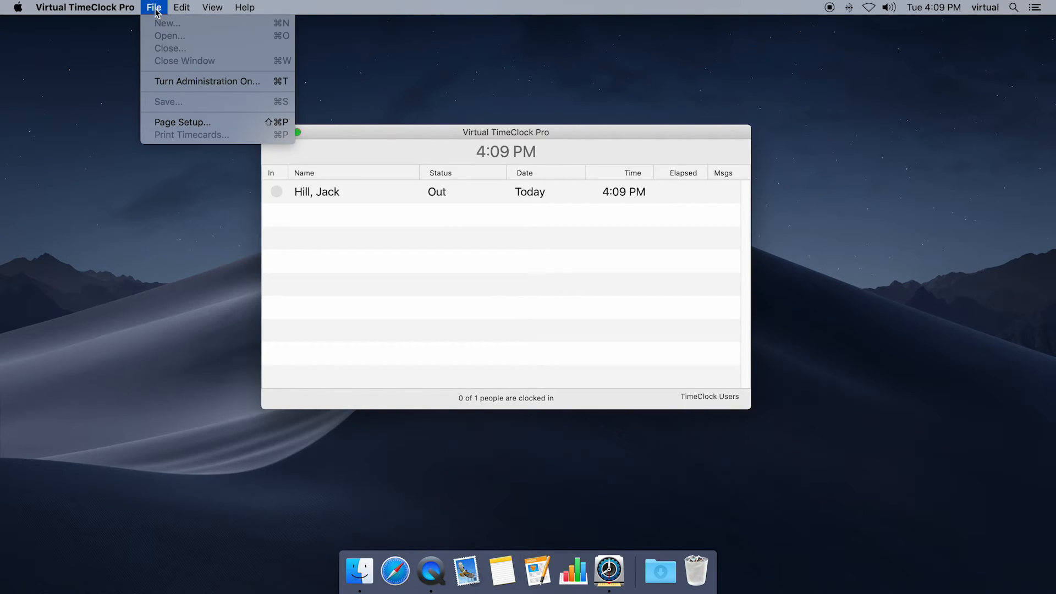
{"action": "left_click", "coordinate": [206, 81]}
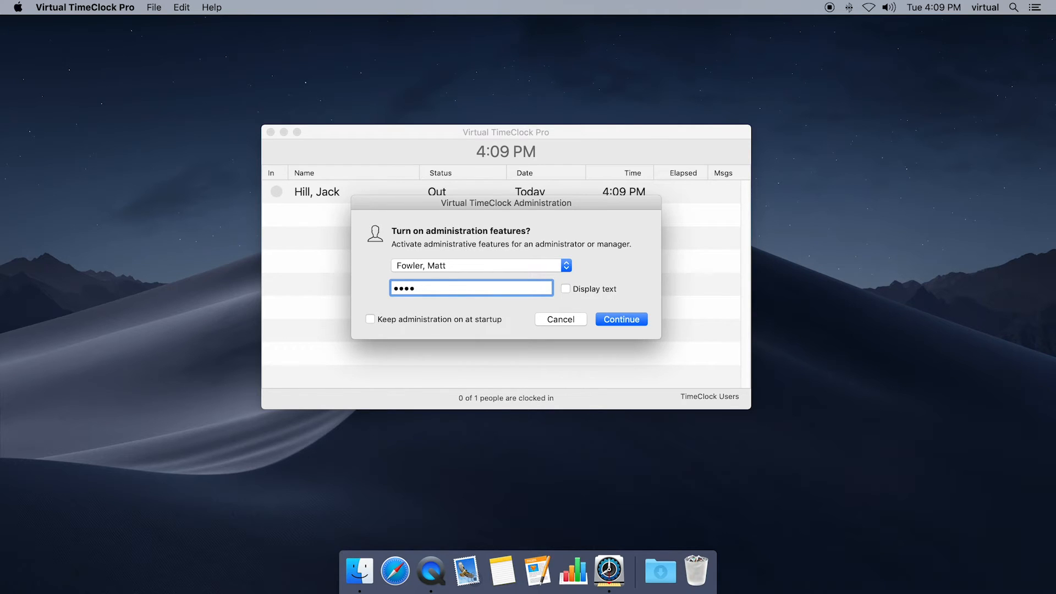
{"action": "left_click", "coordinate": [619, 318]}
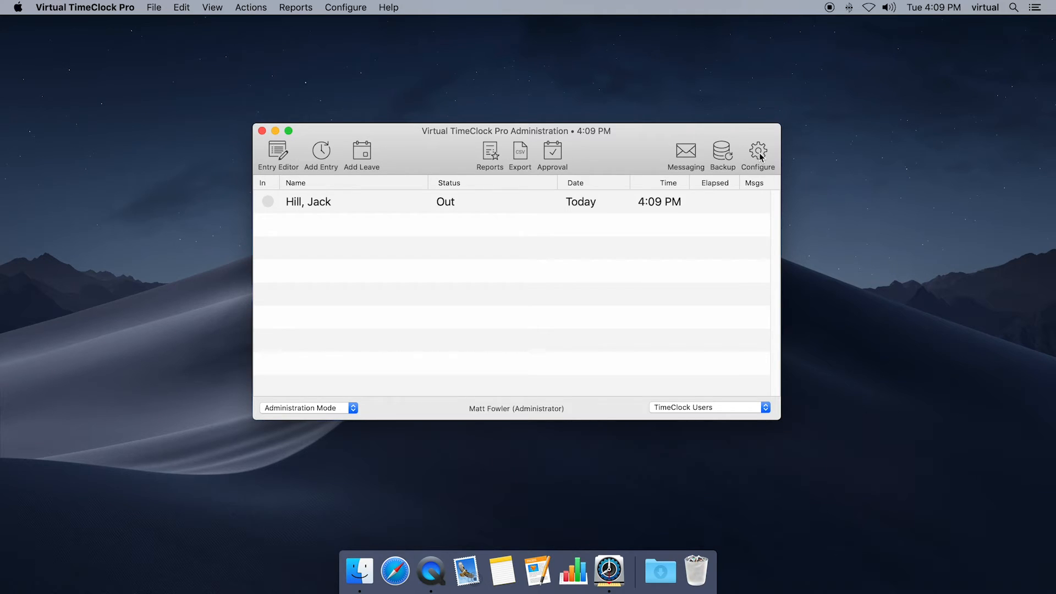
{"action": "left_click", "coordinate": [757, 152]}
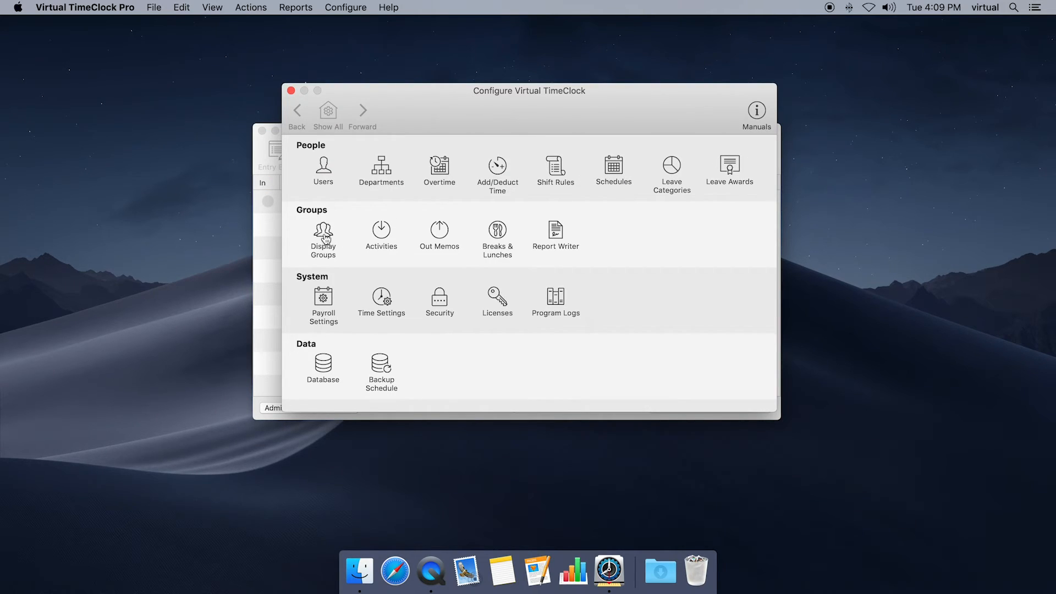
- Switch the TimeClock Users display group's interface to PIN and apply it
{"action": "left_click", "coordinate": [323, 236]}
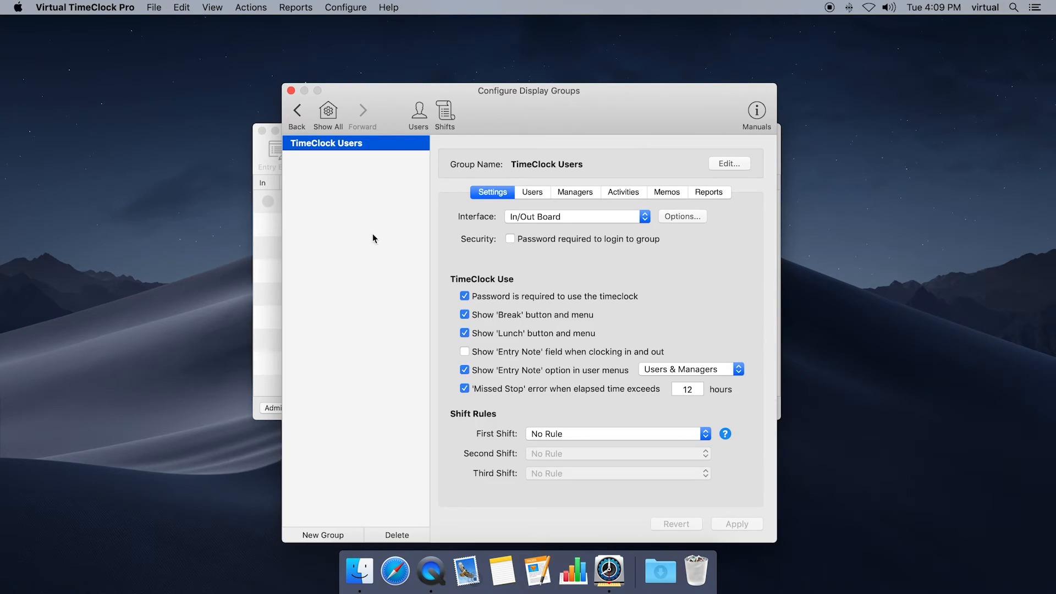
{"action": "mouse_move", "coordinate": [491, 227]}
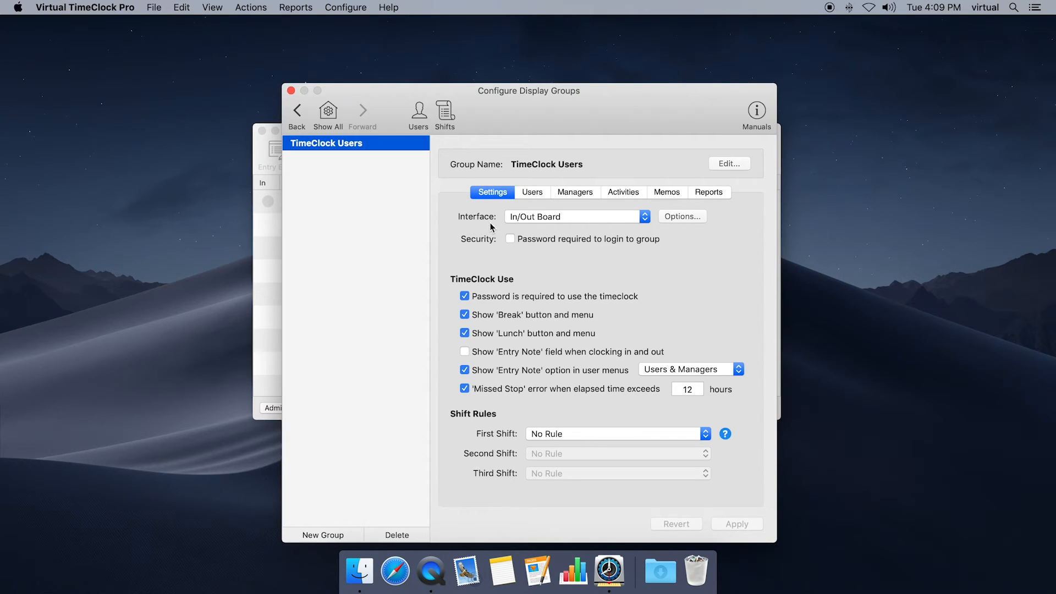
{"action": "mouse_move", "coordinate": [558, 220]}
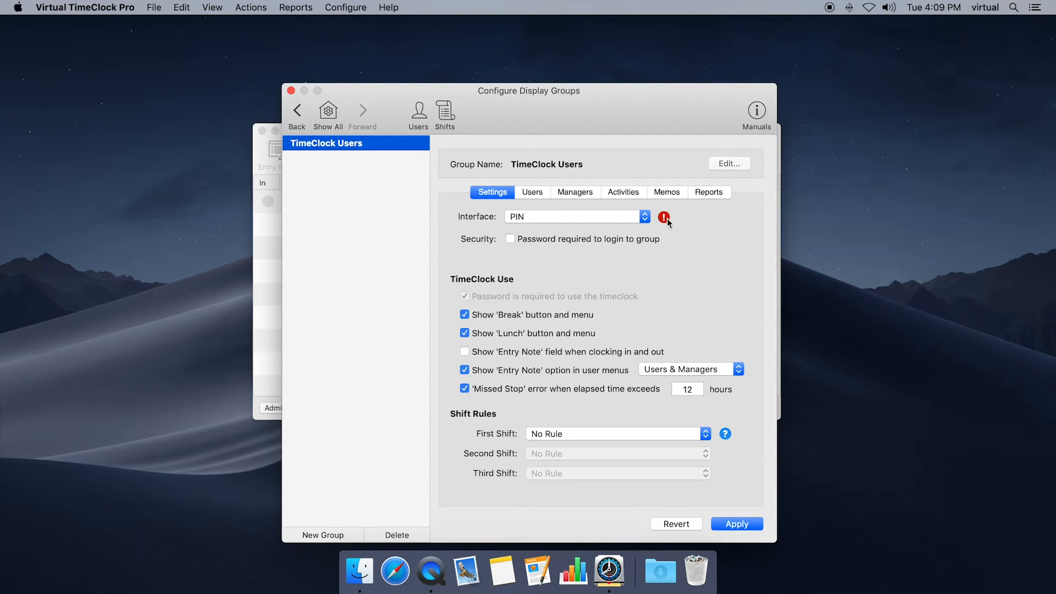
{"action": "mouse_move", "coordinate": [641, 269]}
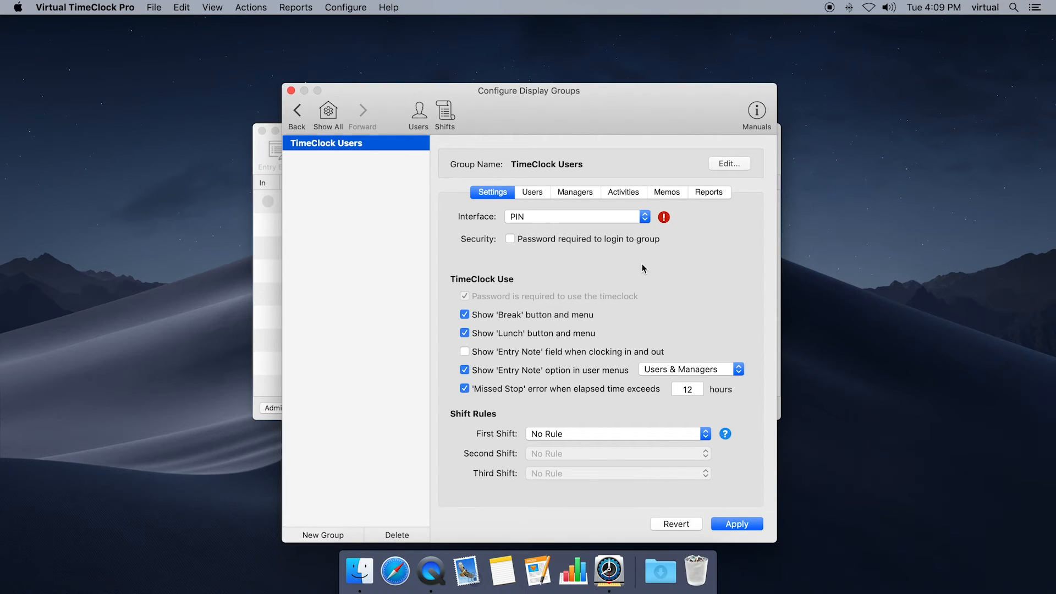
{"action": "mouse_move", "coordinate": [764, 474]}
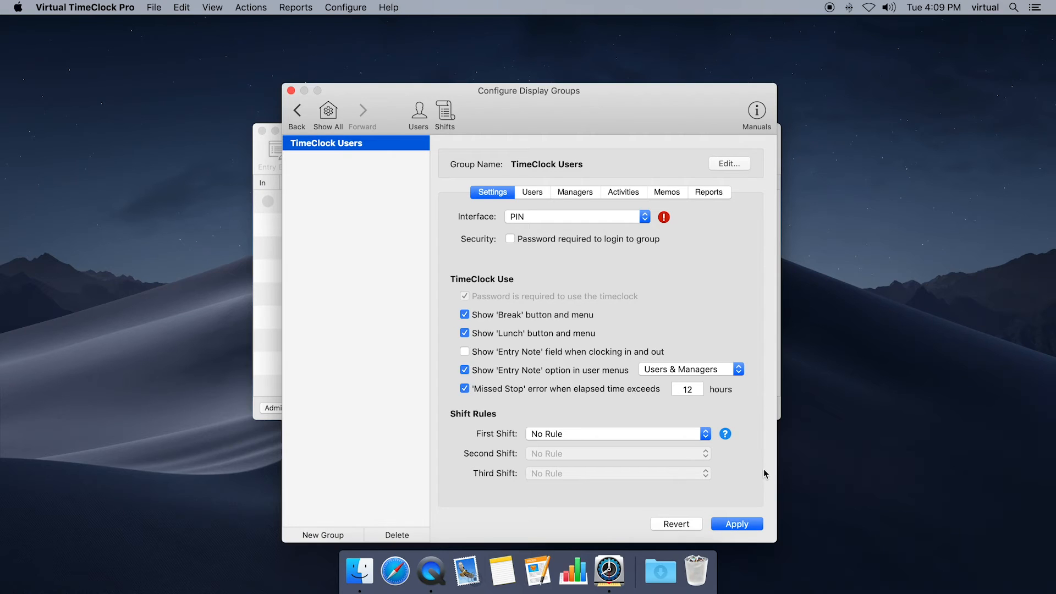
{"action": "left_click", "coordinate": [735, 524]}
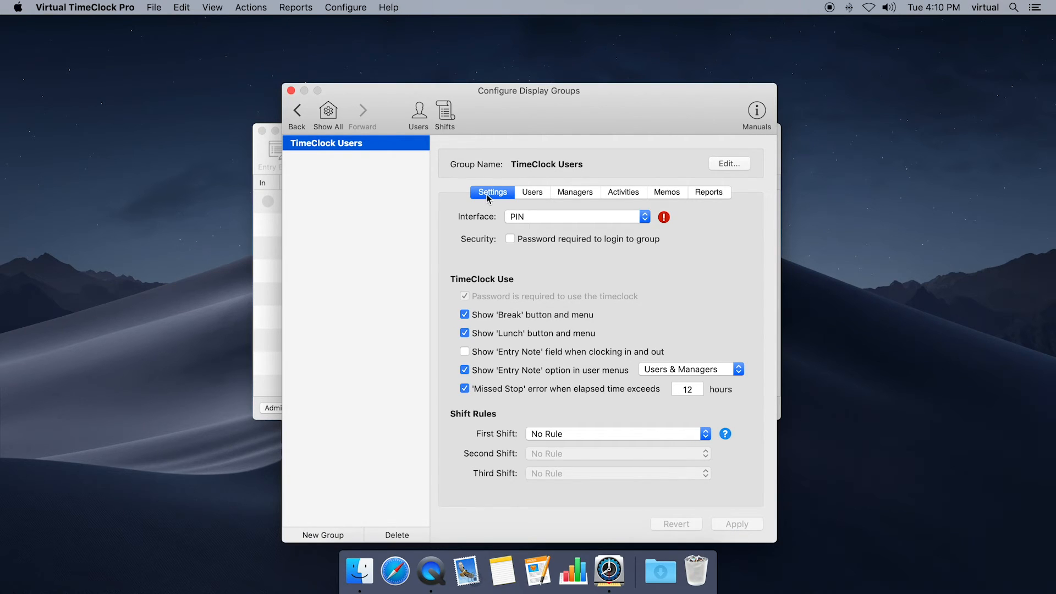
{"action": "mouse_move", "coordinate": [418, 113]}
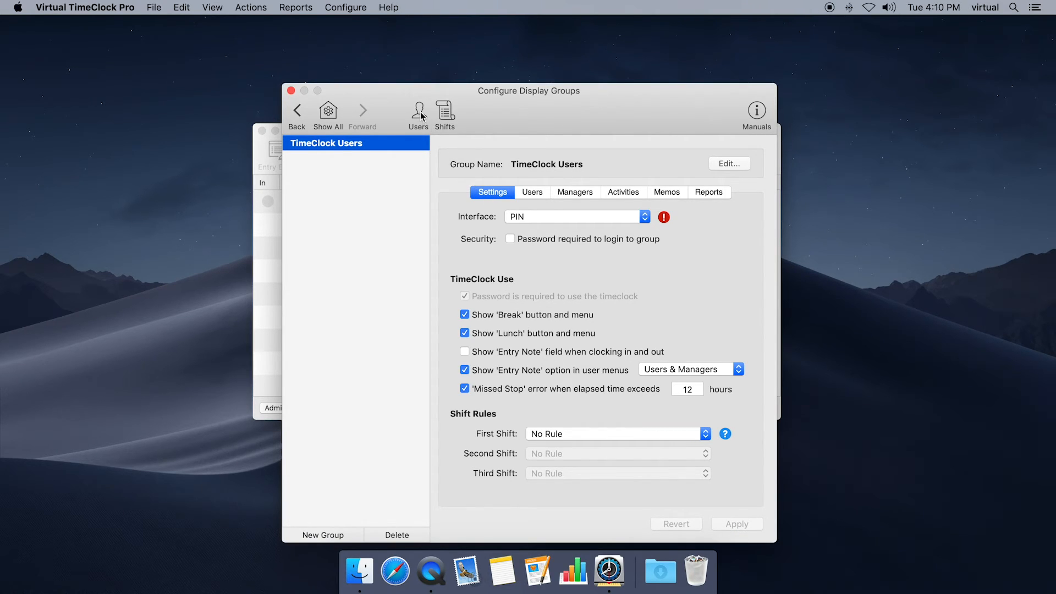
{"action": "left_click", "coordinate": [418, 110]}
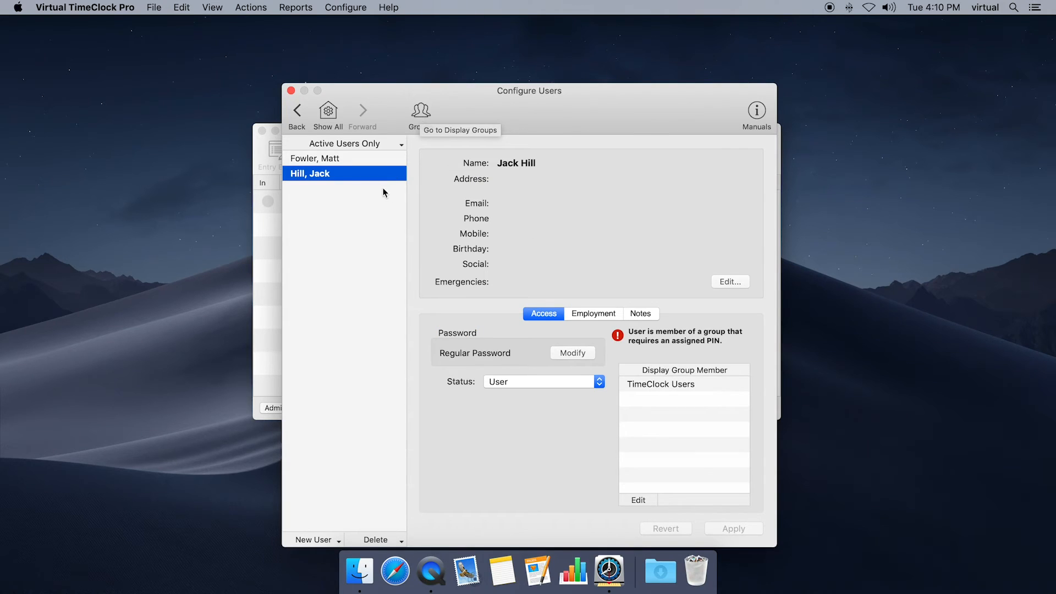
{"action": "left_click", "coordinate": [572, 352]}
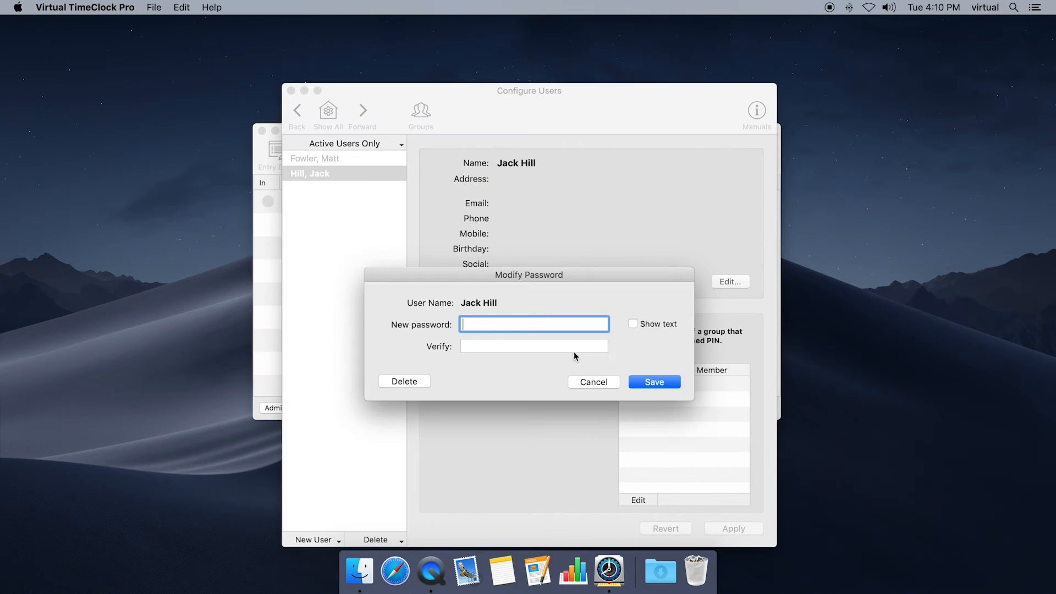
{"action": "mouse_move", "coordinate": [414, 301]}
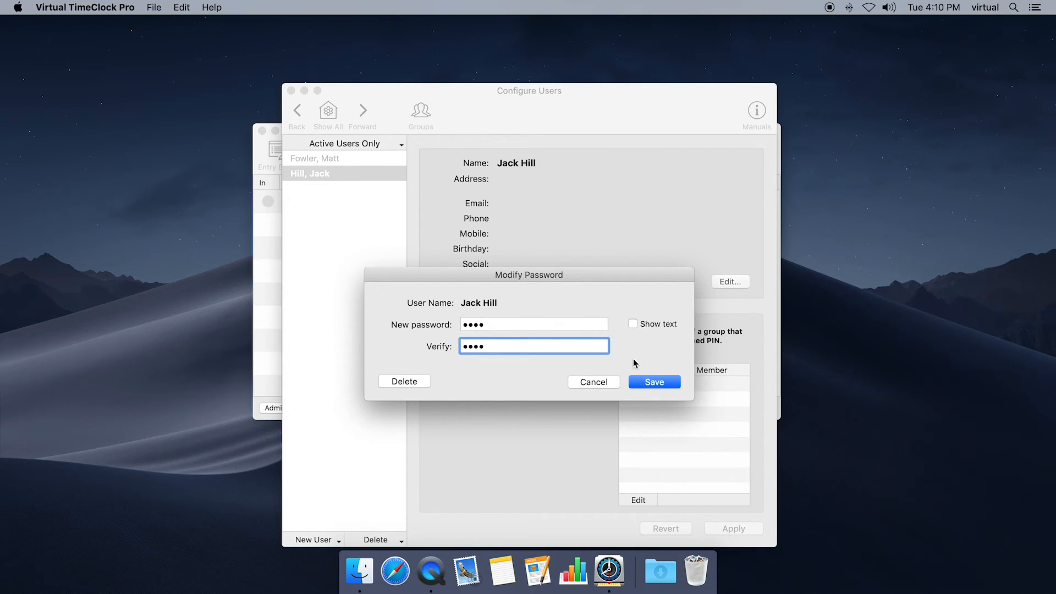
{"action": "left_click", "coordinate": [652, 381]}
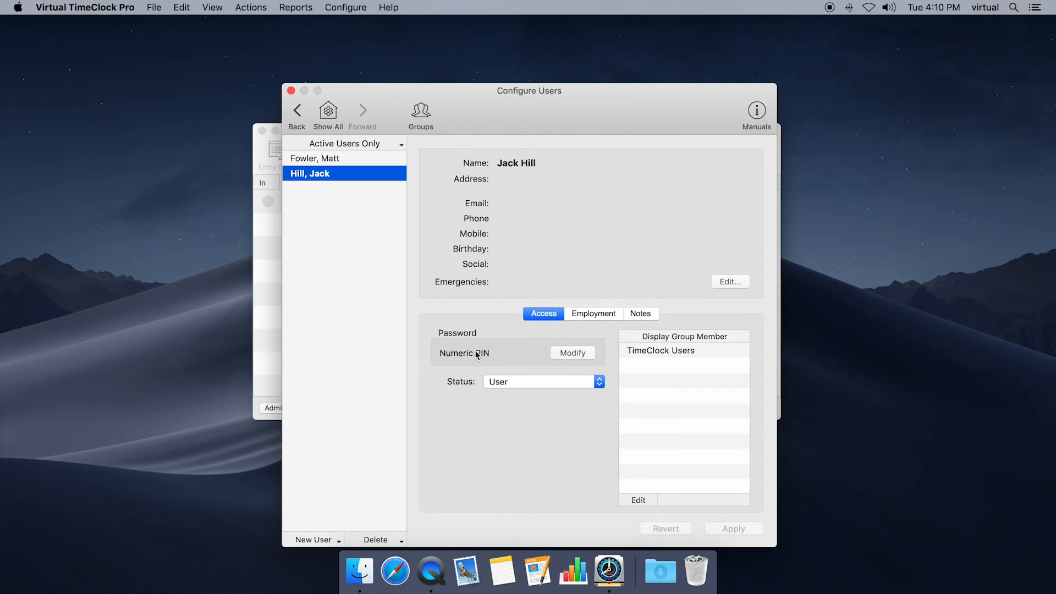
{"action": "mouse_move", "coordinate": [301, 112]}
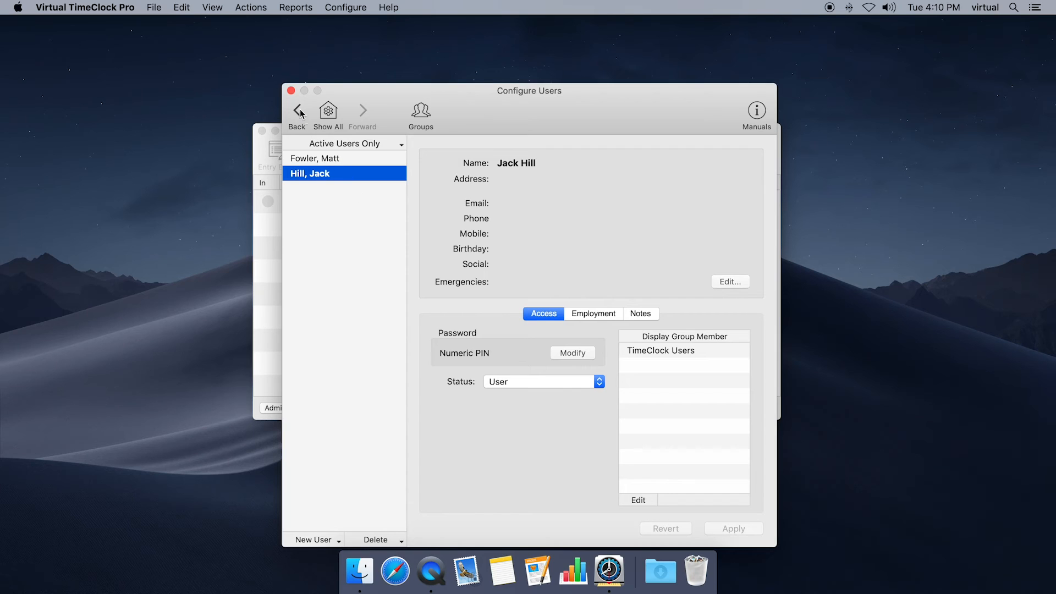
{"action": "left_click", "coordinate": [296, 114]}
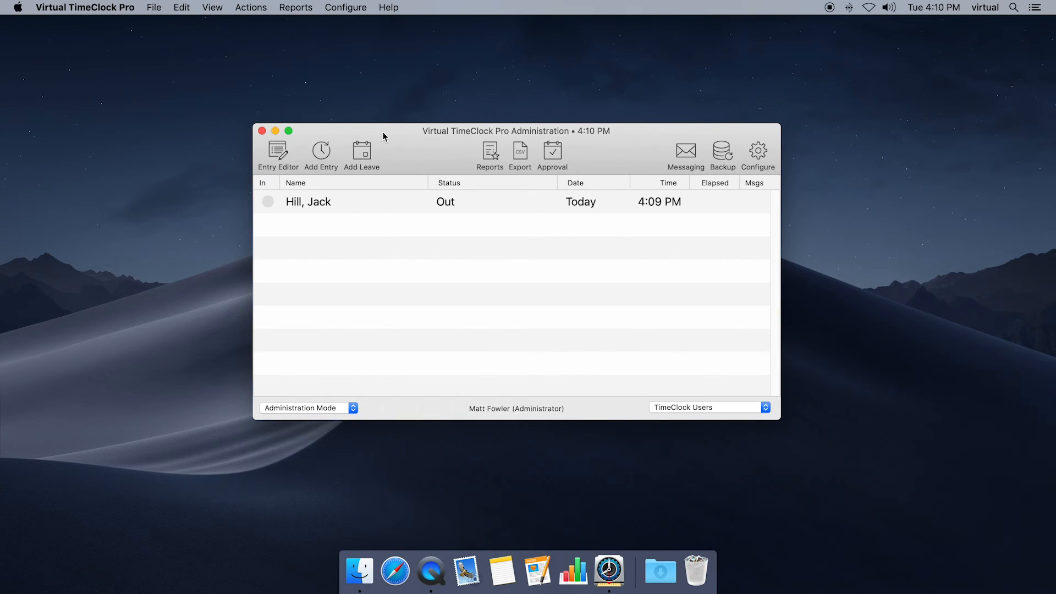
- Choose File > Turn Administration Off to show the PIN keypad screen
{"action": "left_click", "coordinate": [154, 7]}
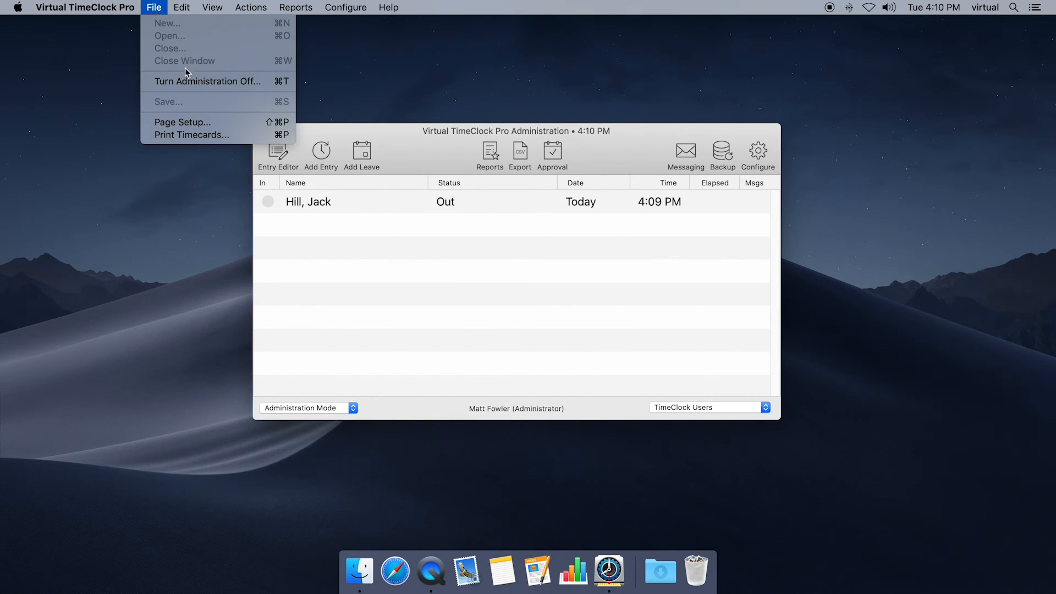
{"action": "left_click", "coordinate": [207, 81]}
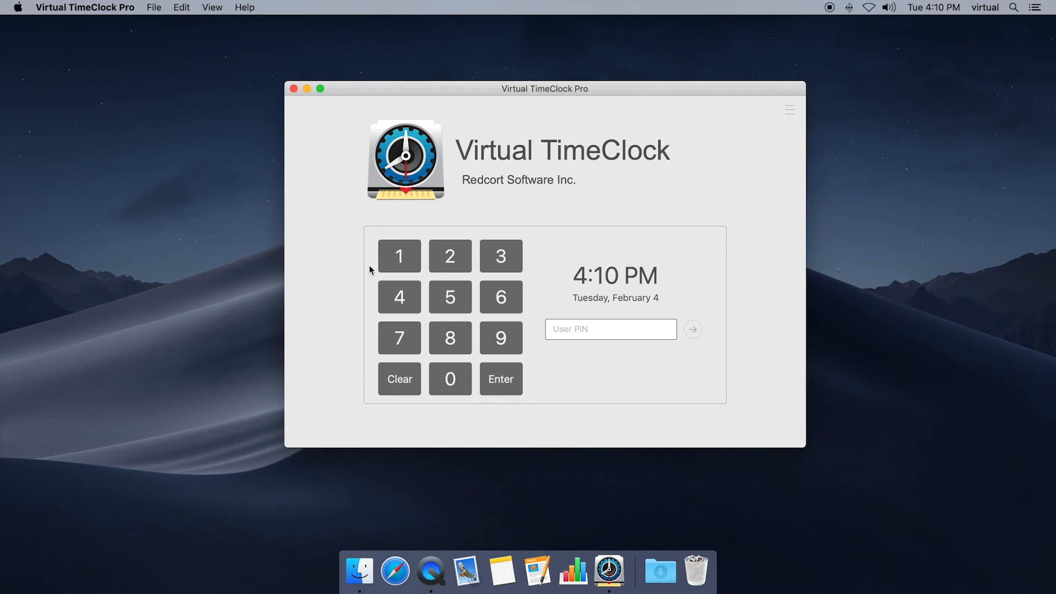
{"action": "mouse_move", "coordinate": [486, 205]}
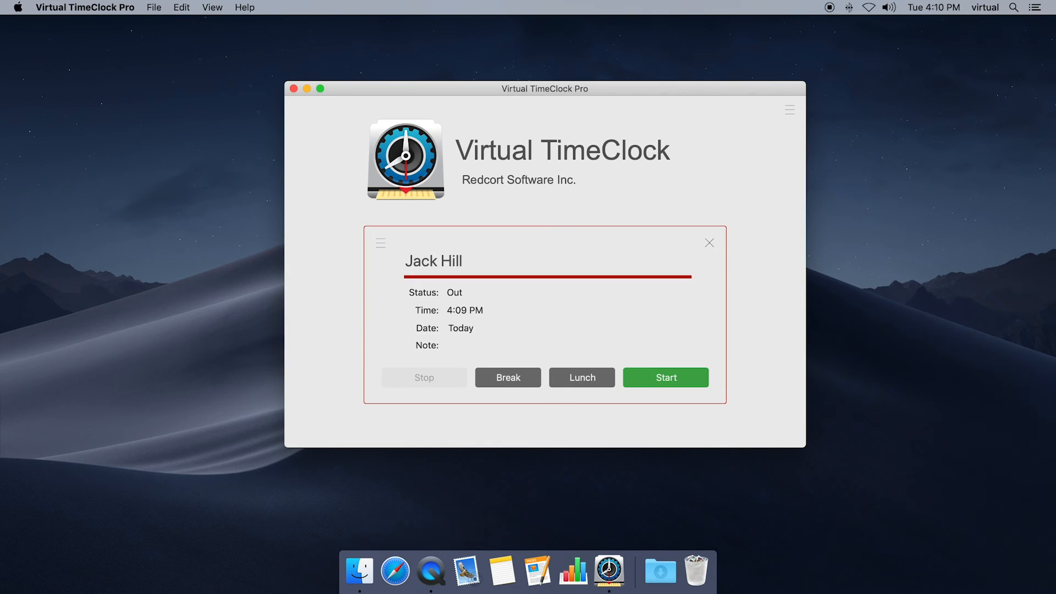
{"action": "mouse_move", "coordinate": [522, 254]}
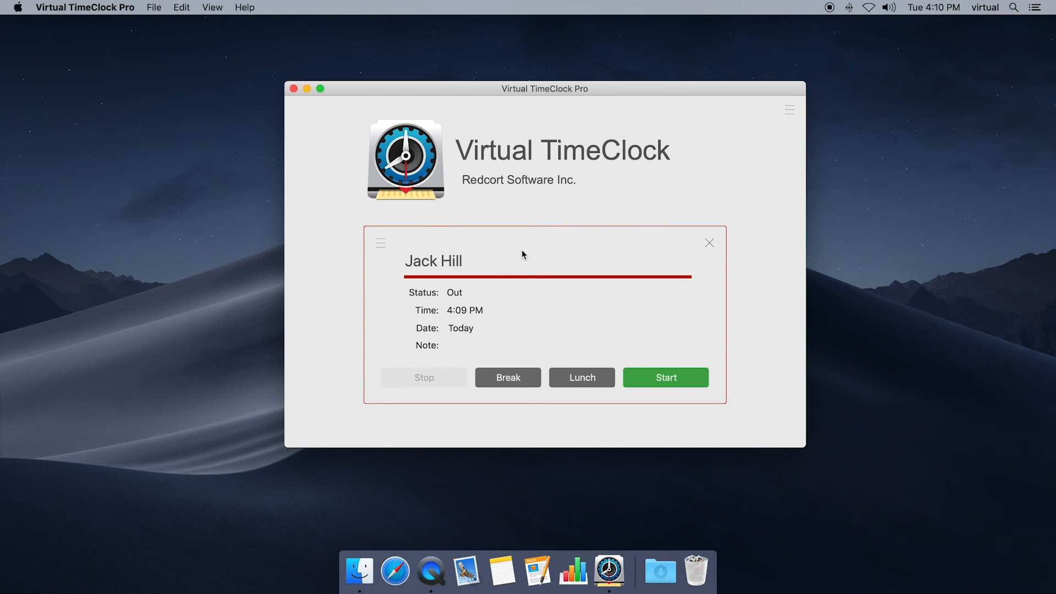
{"action": "mouse_move", "coordinate": [526, 258]}
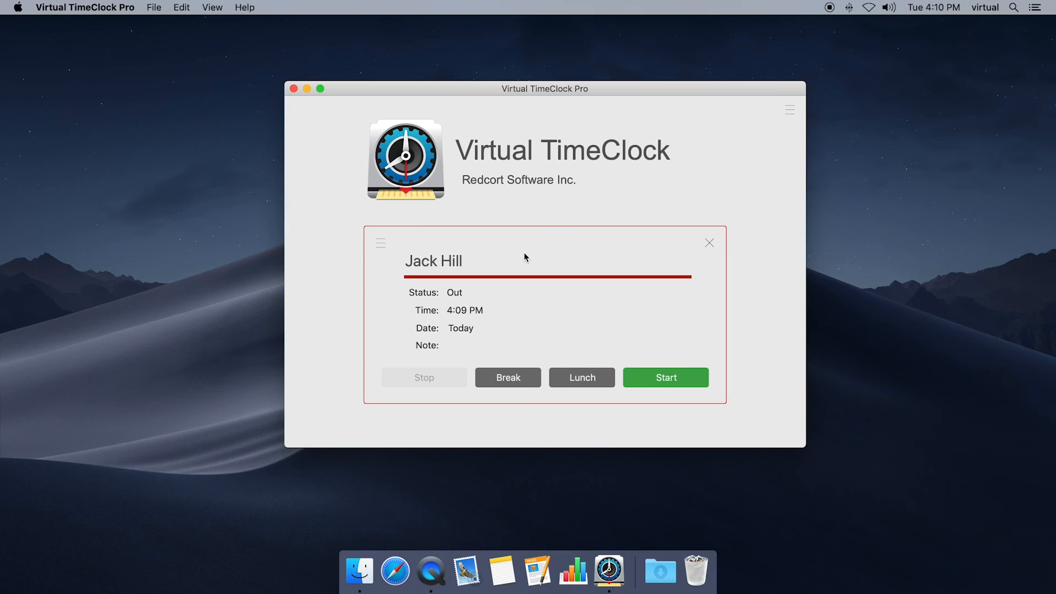
{"action": "left_click", "coordinate": [380, 242]}
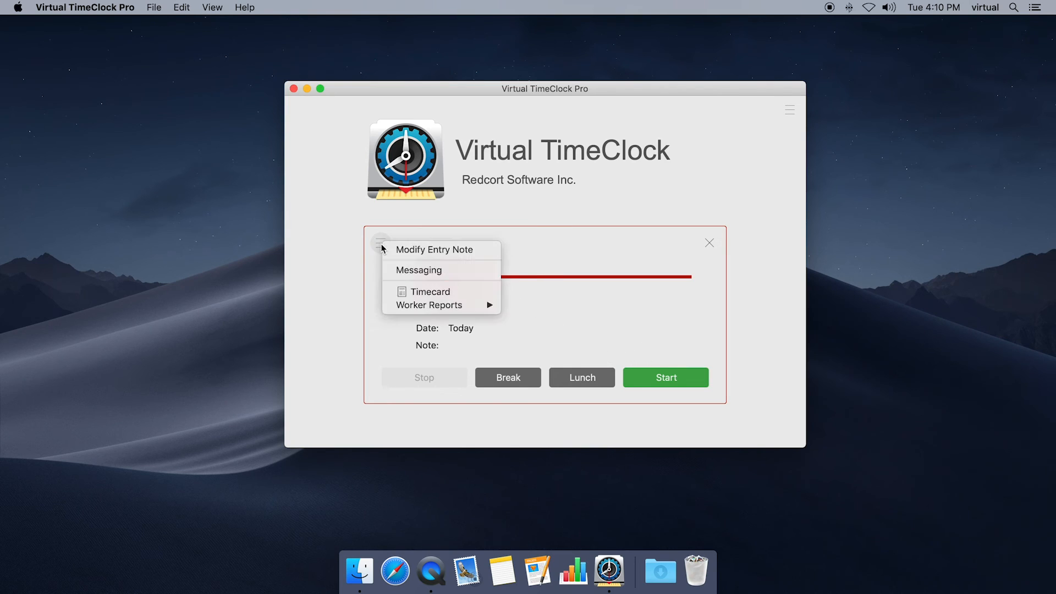
{"action": "mouse_move", "coordinate": [429, 292]}
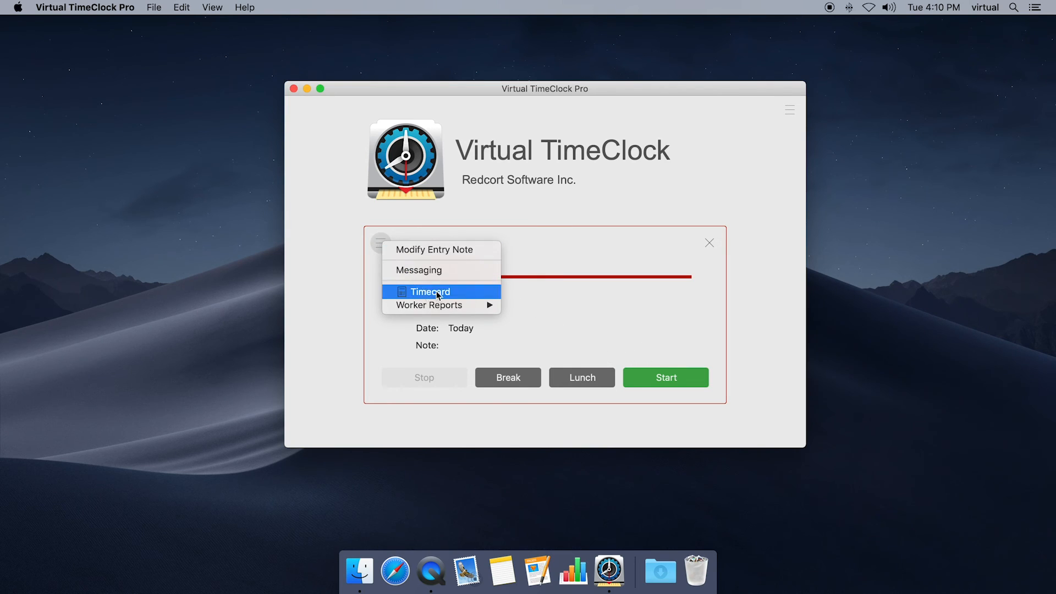
{"action": "left_click", "coordinate": [429, 292]}
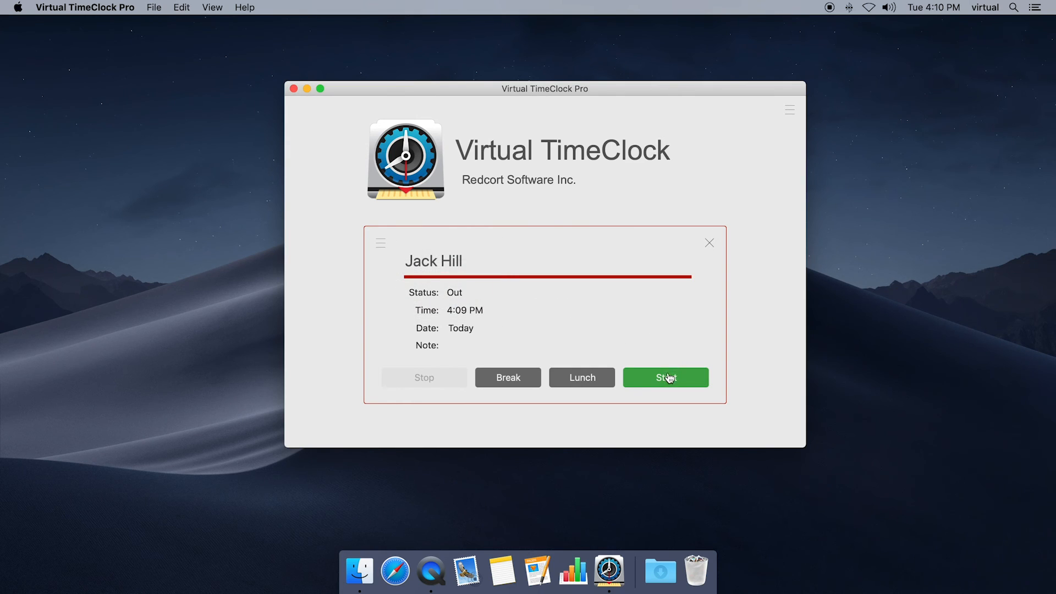
{"action": "left_click", "coordinate": [666, 377]}
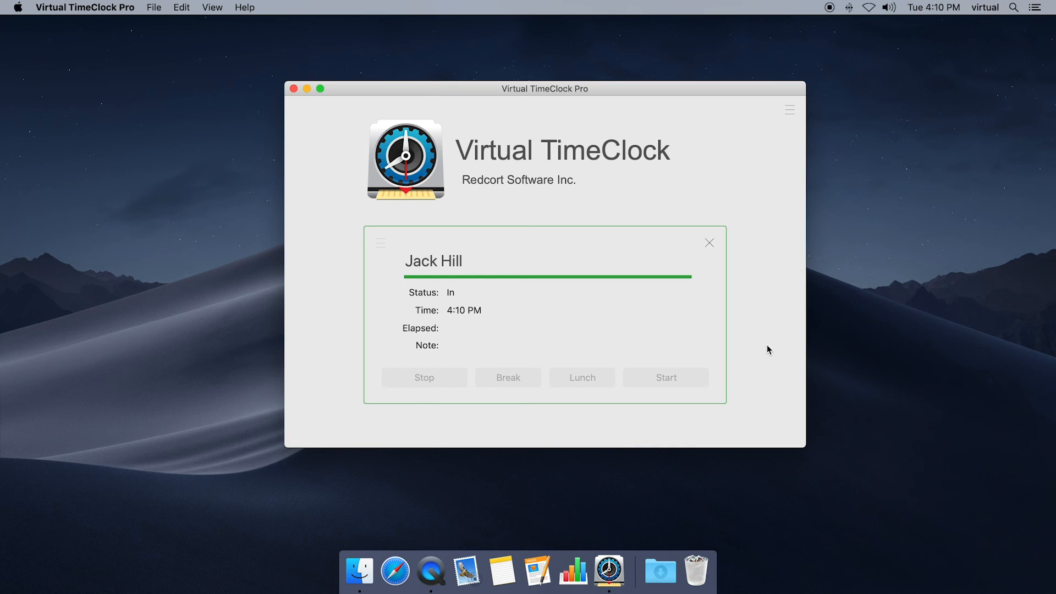
{"action": "left_click", "coordinate": [708, 242]}
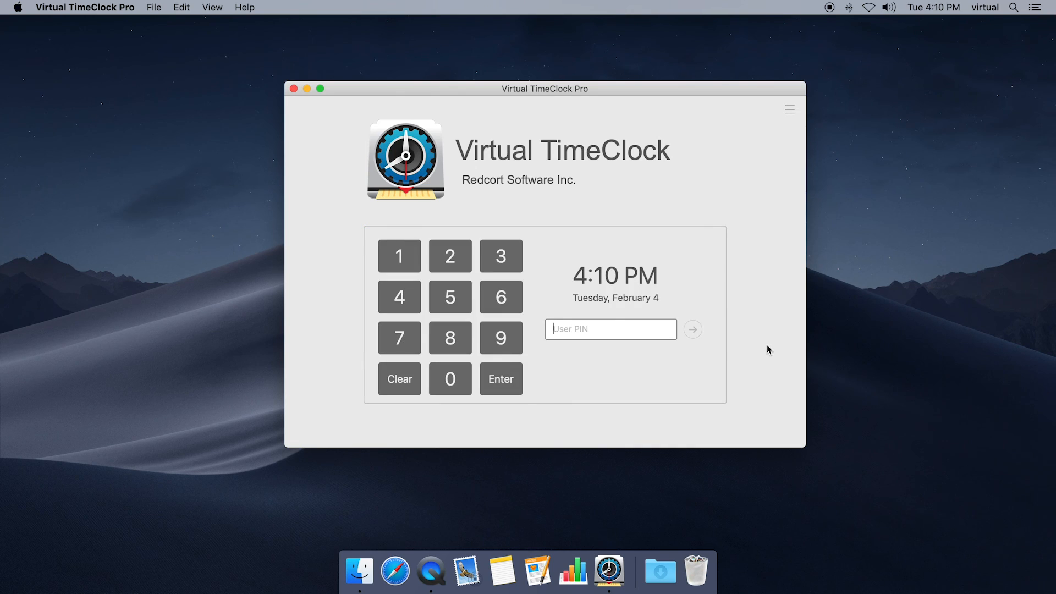